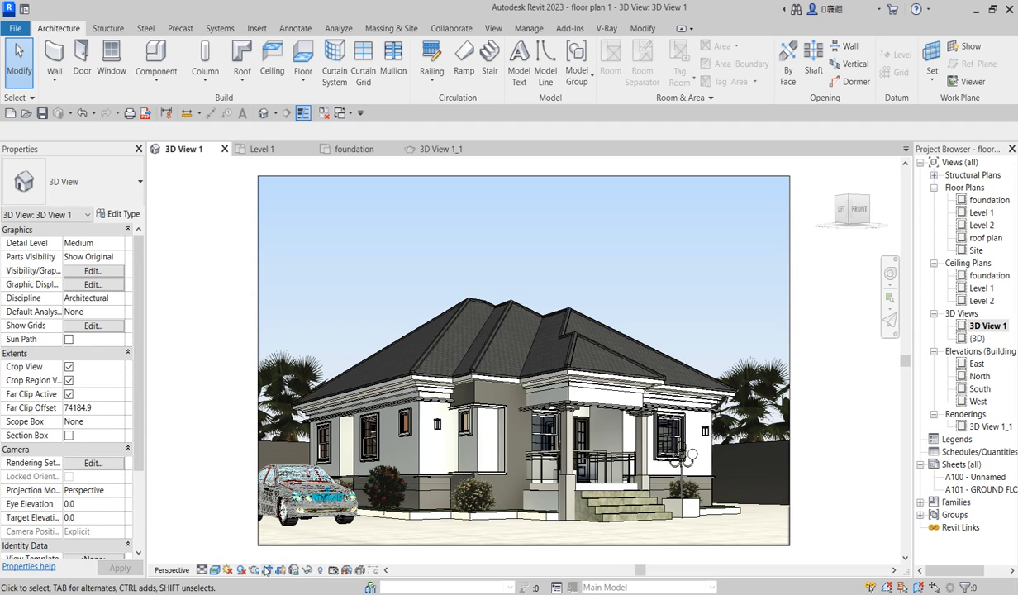
mouse_move(254, 570)
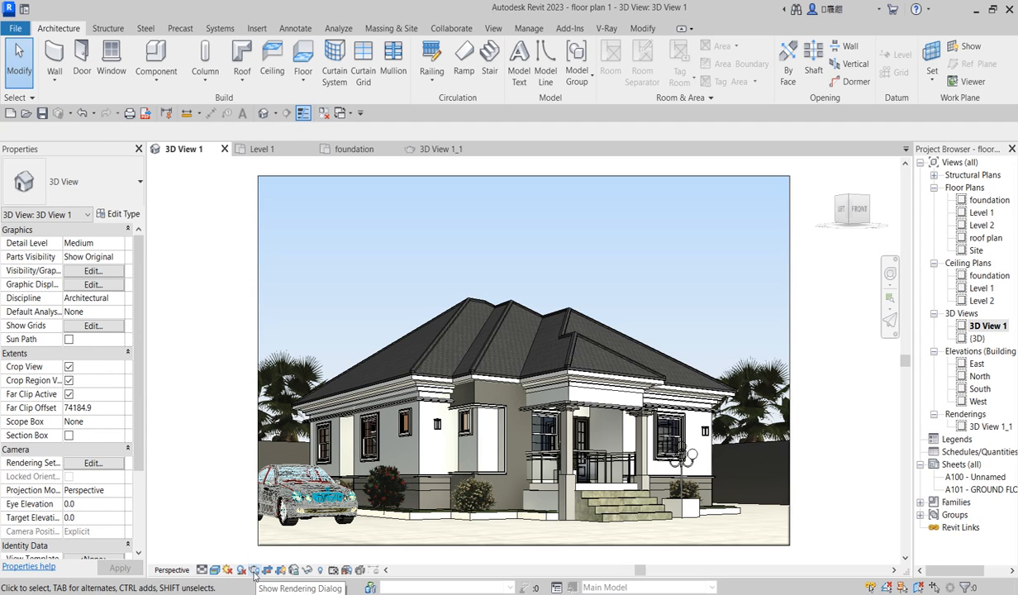
Bring up the Rendering dialog for the house 3D view from the View Control Bar.
click(255, 570)
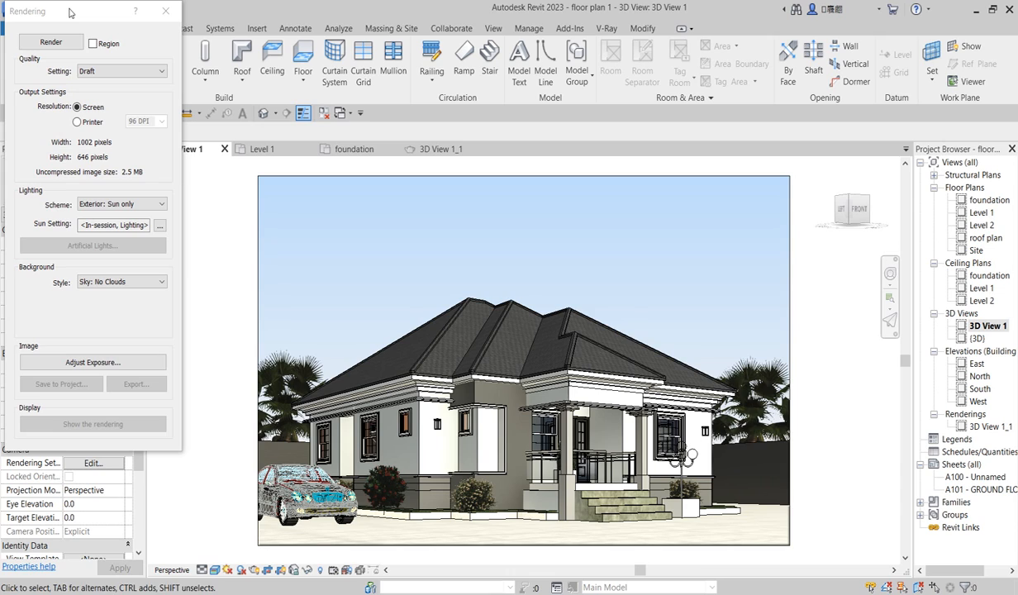
mouse_move(96, 91)
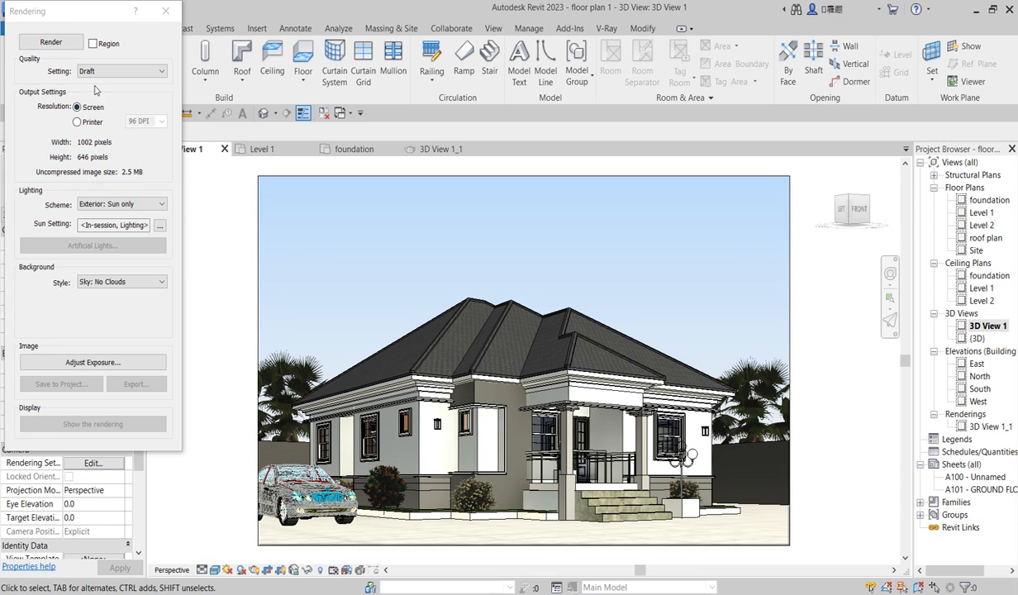
mouse_move(124, 79)
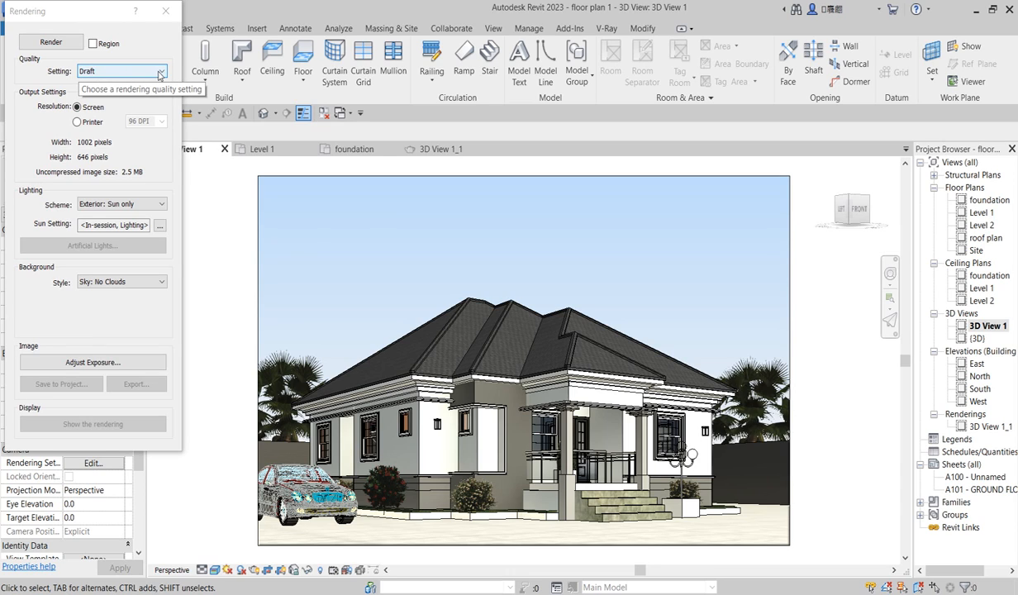
mouse_move(140, 114)
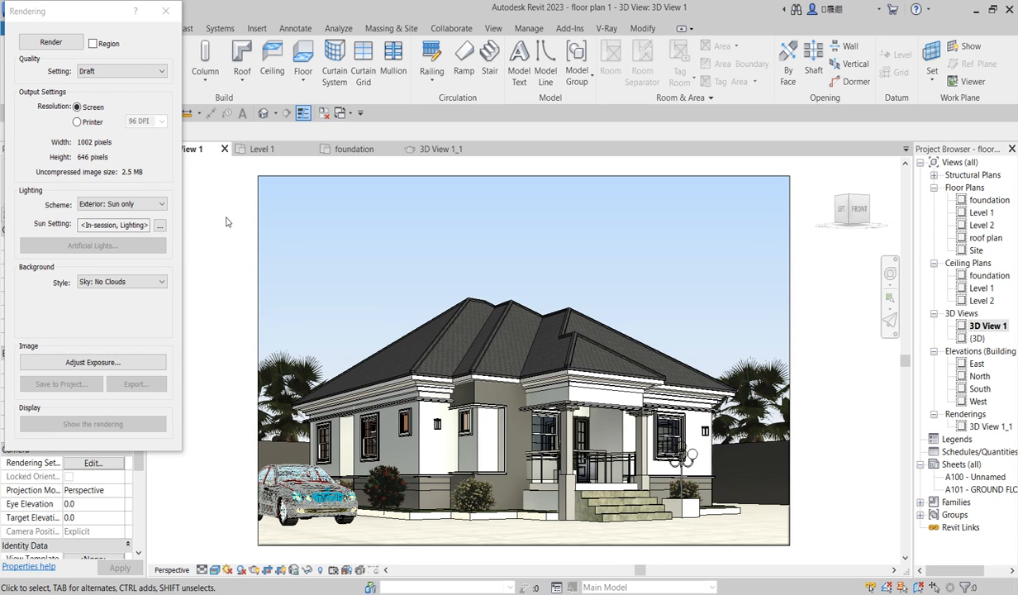
mouse_move(153, 93)
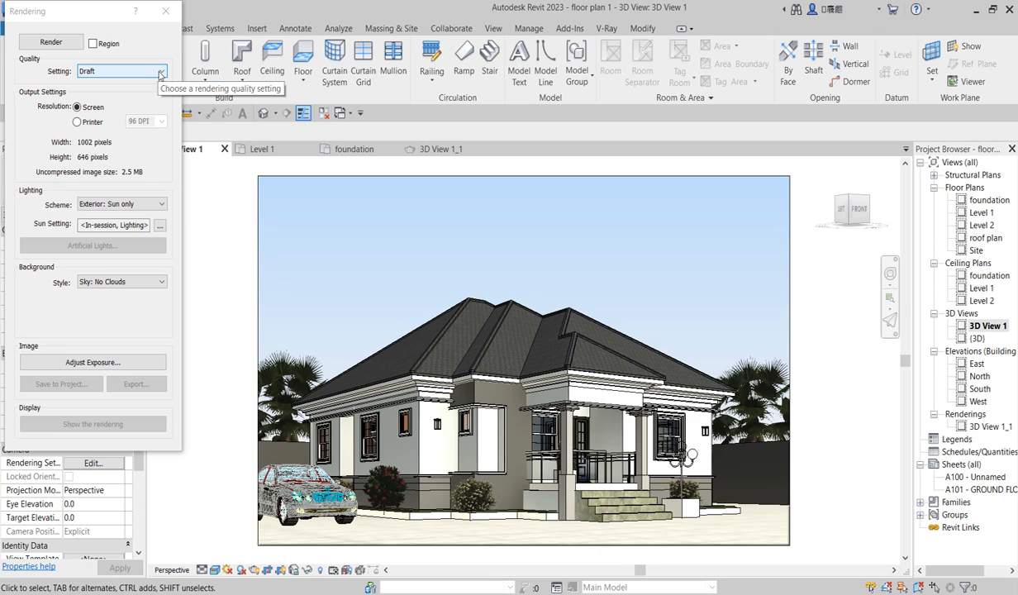
Set quality to Custom (view specific) and output to Printer at 300 DPI, 1391 px wide.
click(160, 72)
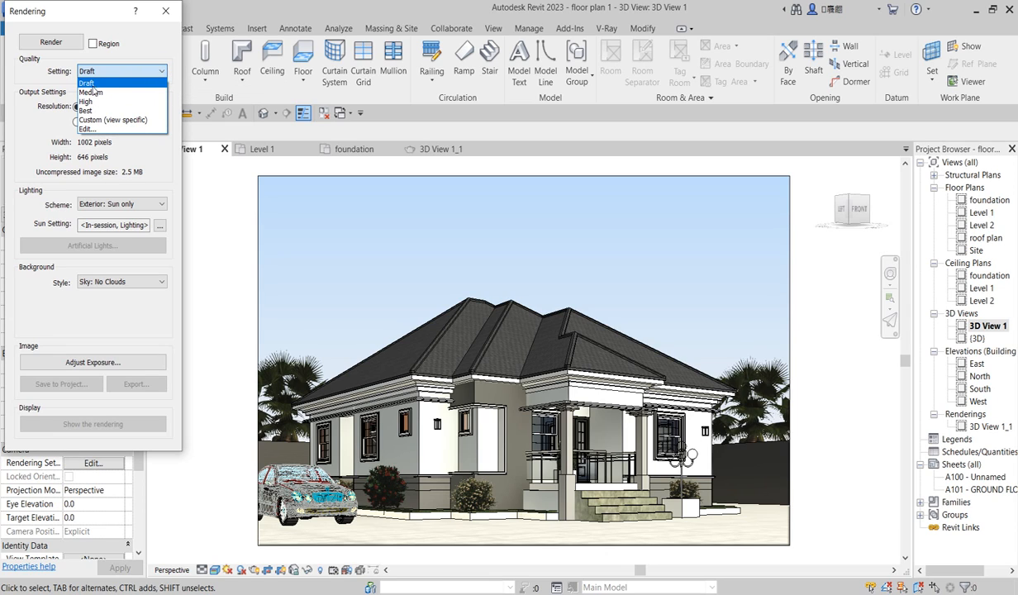
mouse_move(85, 101)
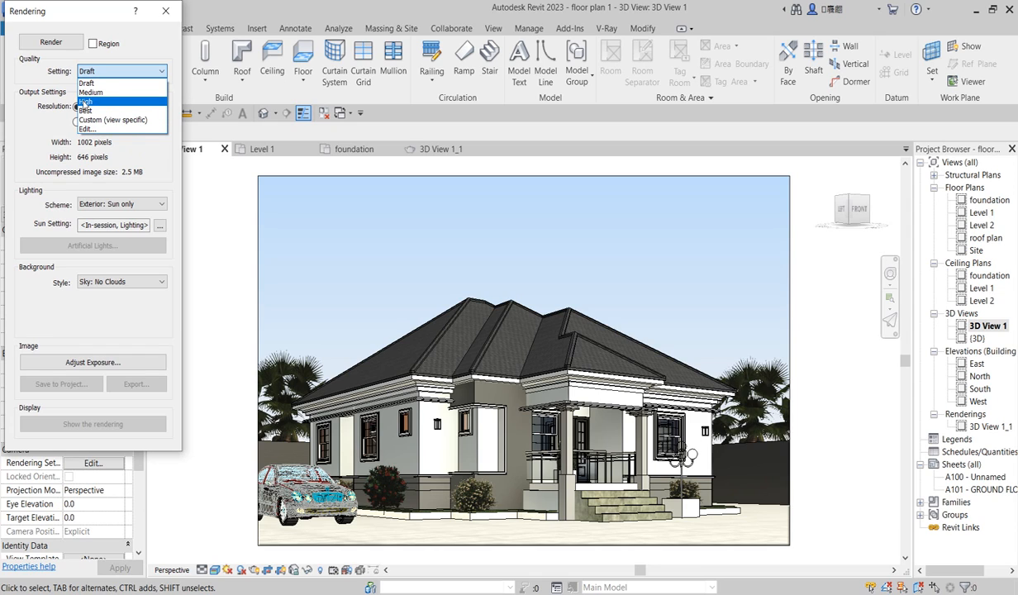
mouse_move(86, 111)
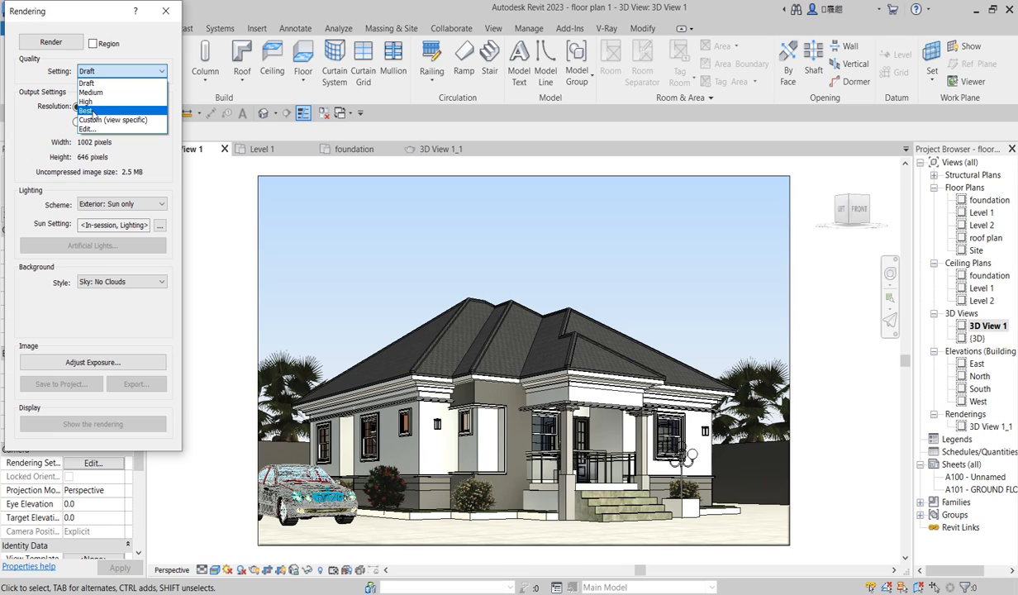
mouse_move(102, 129)
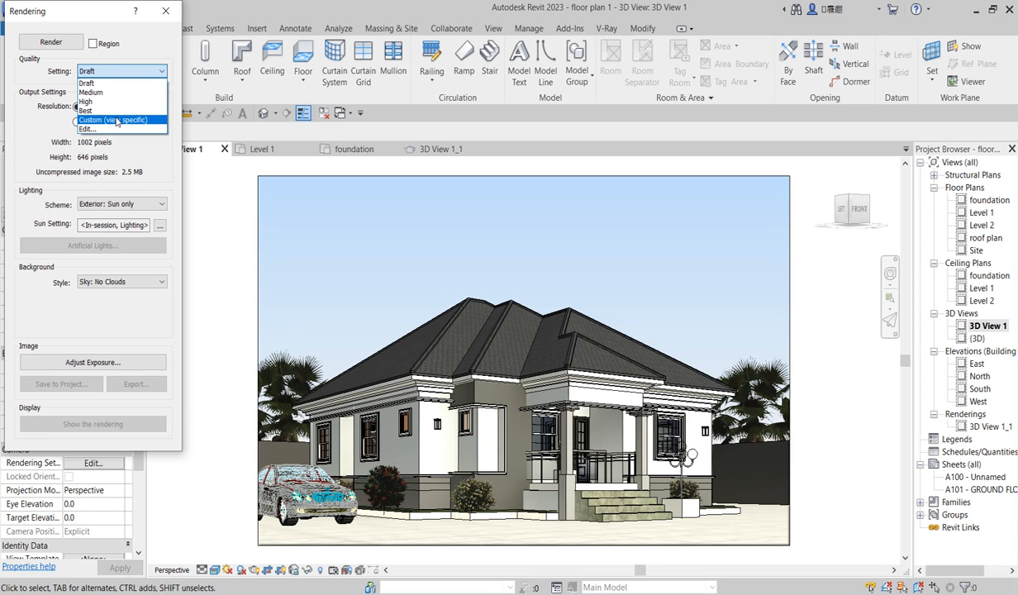
click(112, 119)
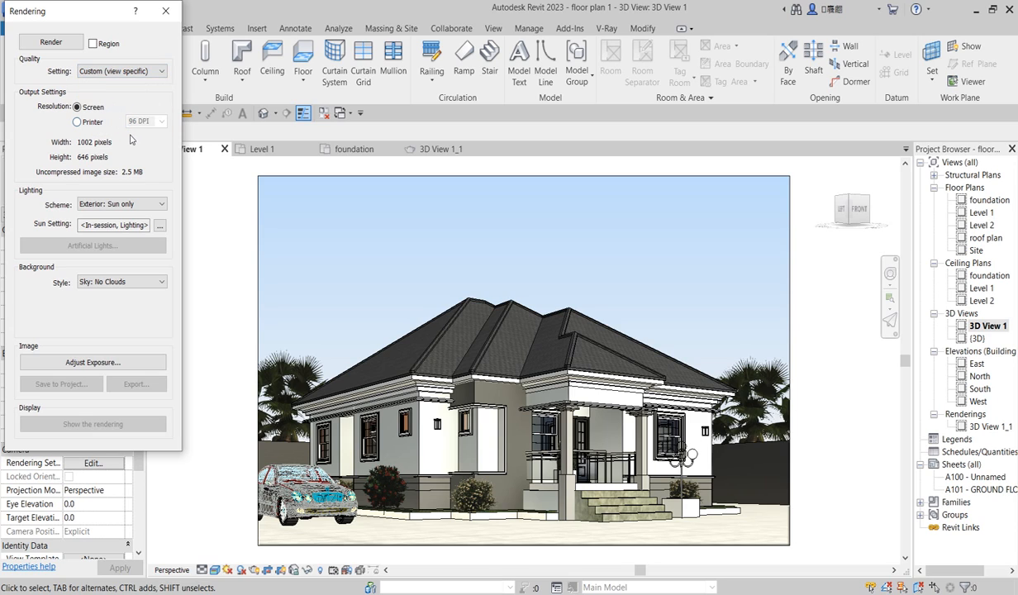
mouse_move(199, 192)
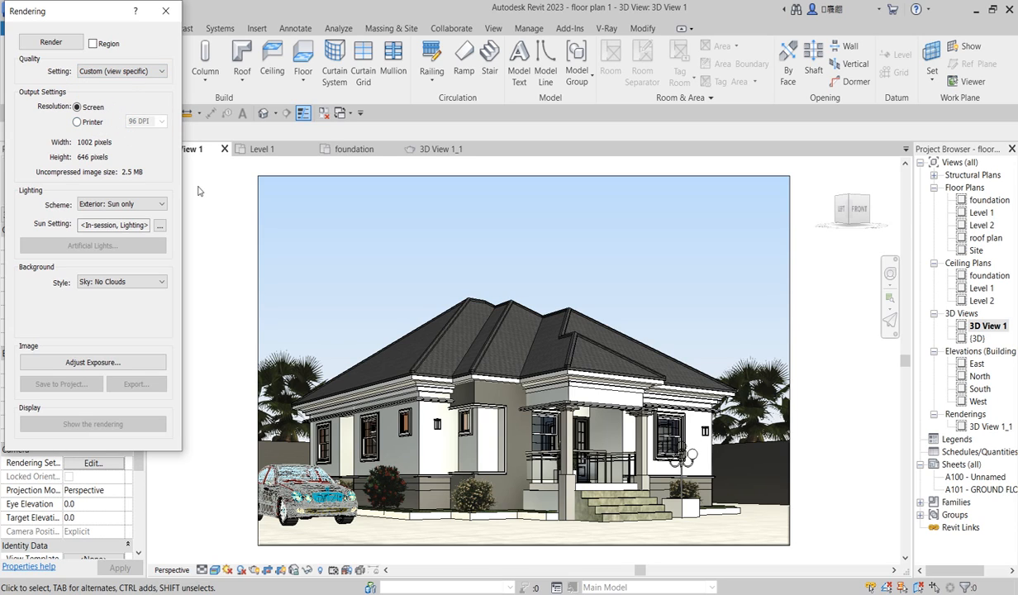
mouse_move(119, 70)
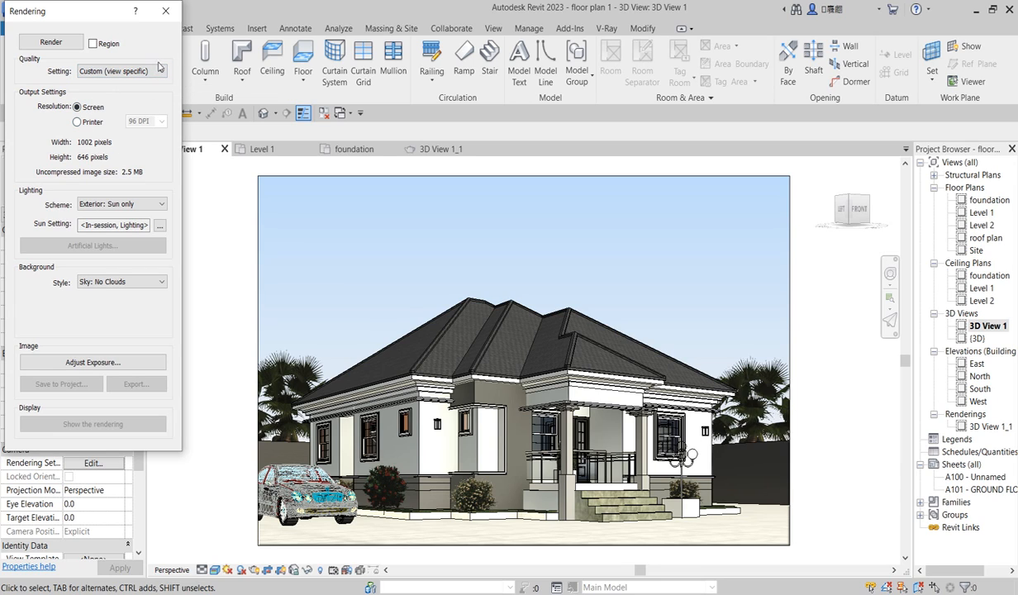
click(76, 122)
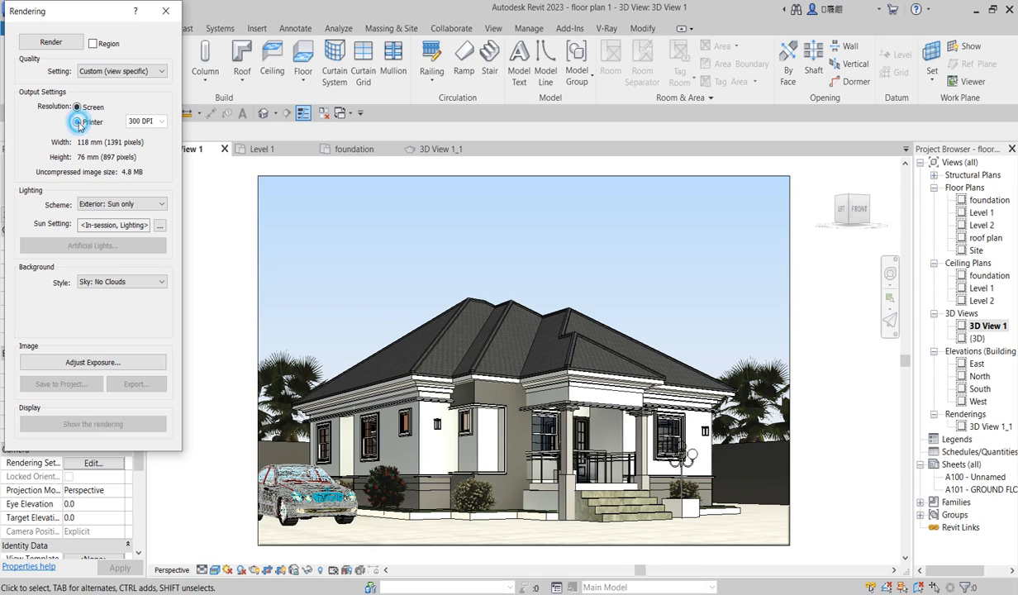
click(78, 123)
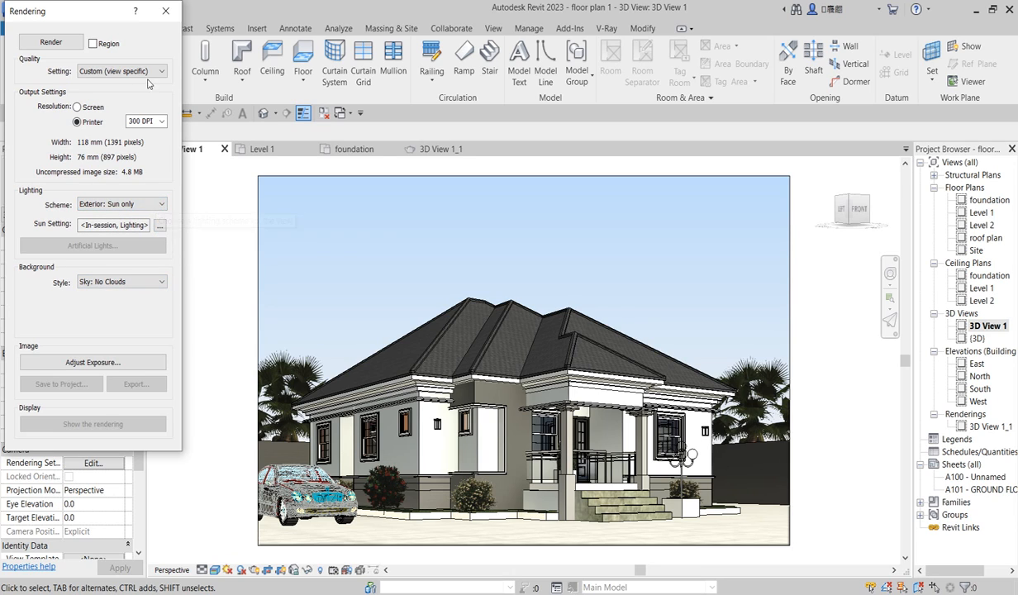
click(116, 71)
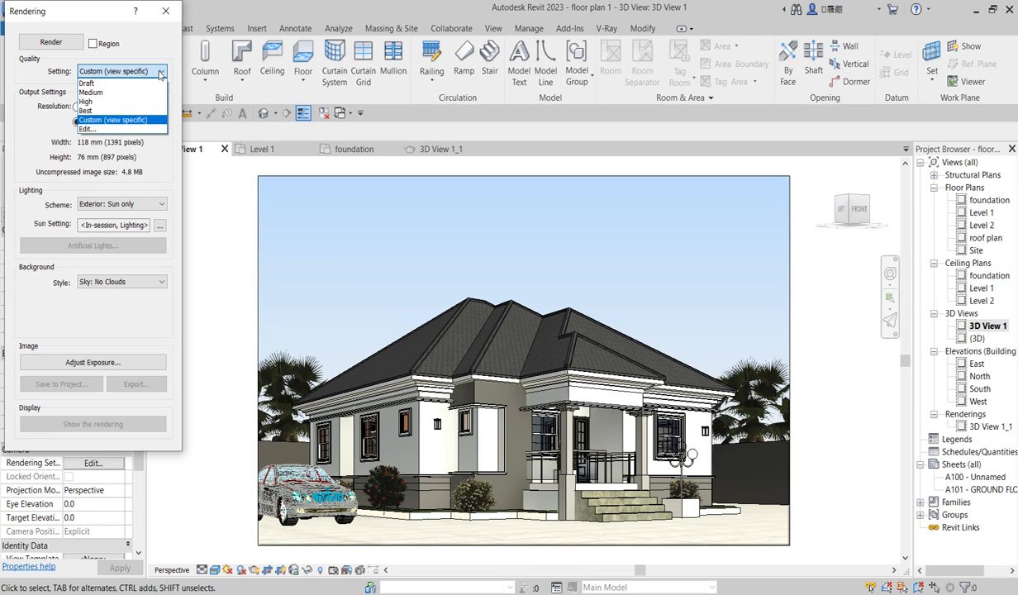
Set render quality to High and keep printer resolution at 300 DPI.
click(85, 103)
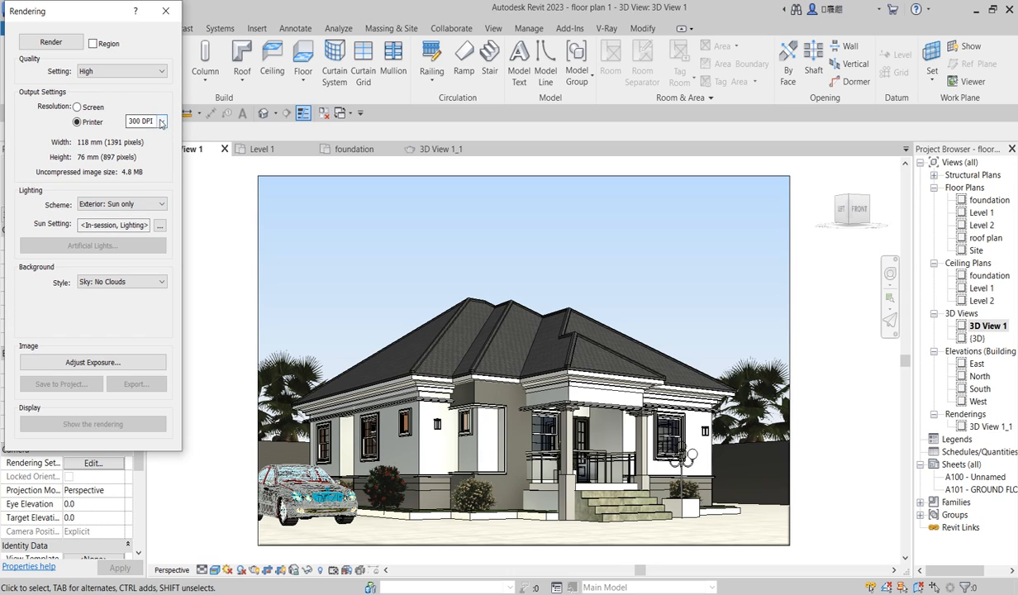
click(162, 123)
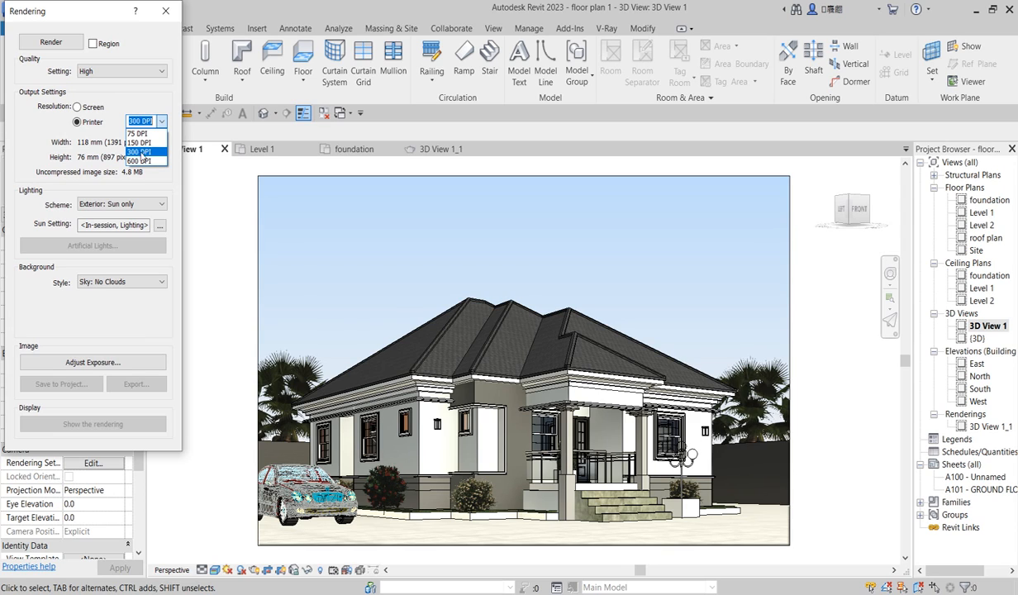
mouse_move(141, 143)
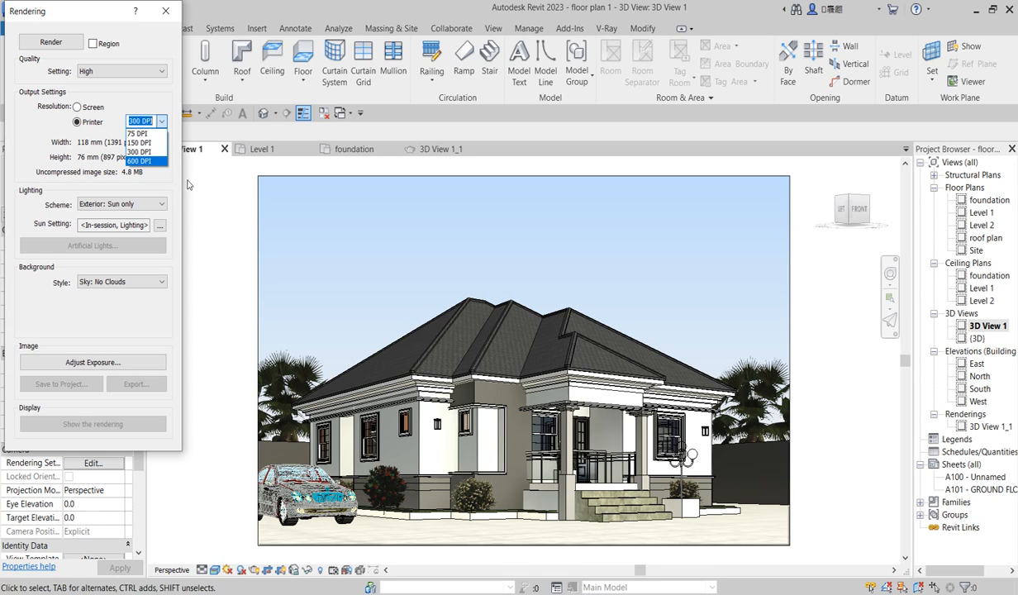
mouse_move(181, 180)
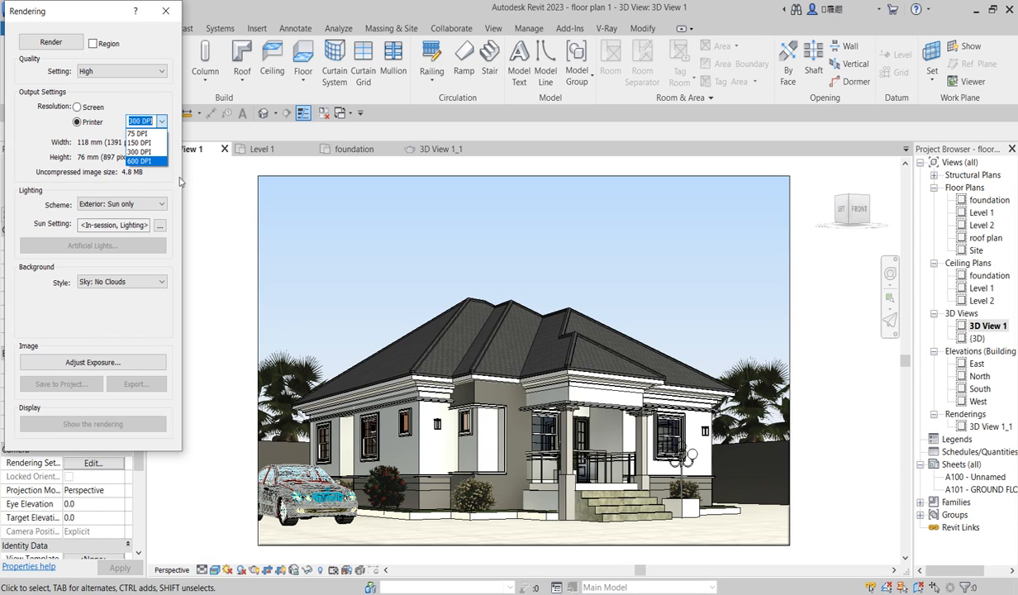
mouse_move(138, 75)
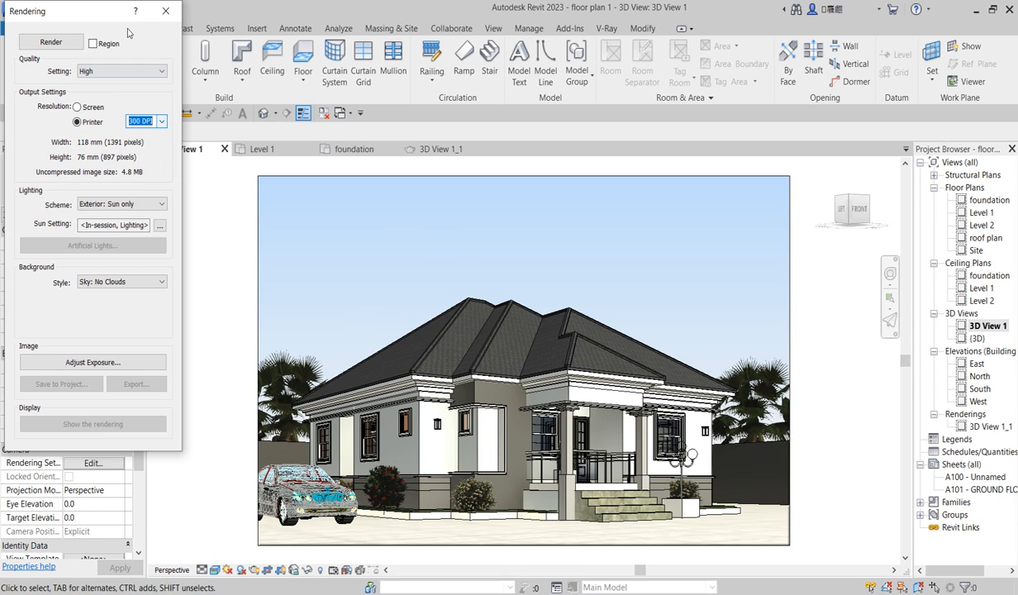
click(158, 120)
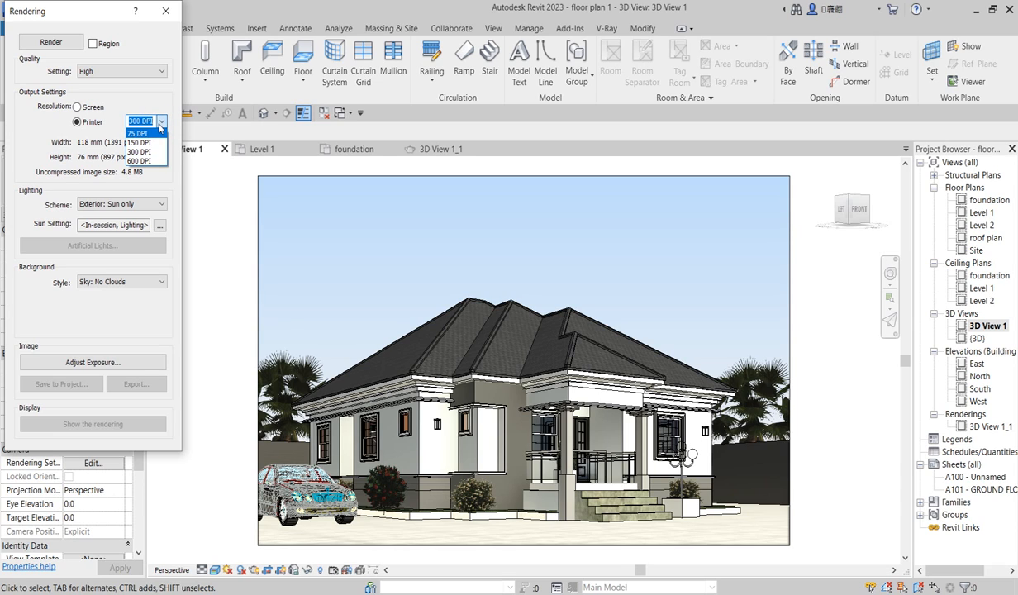
click(141, 122)
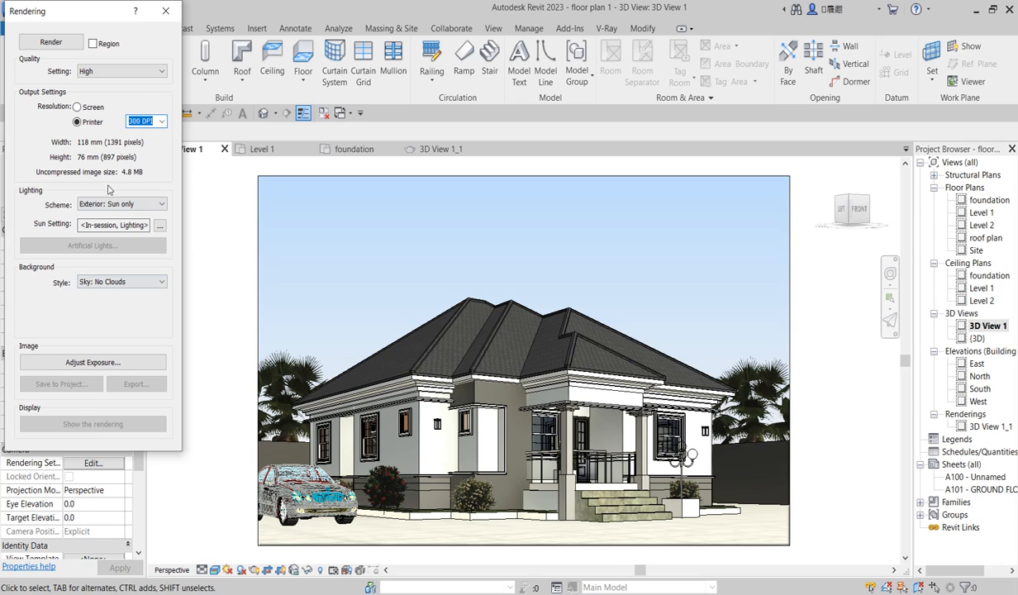
Keep the Exterior: Sun only scheme and bring up the Sun Settings for review.
click(123, 205)
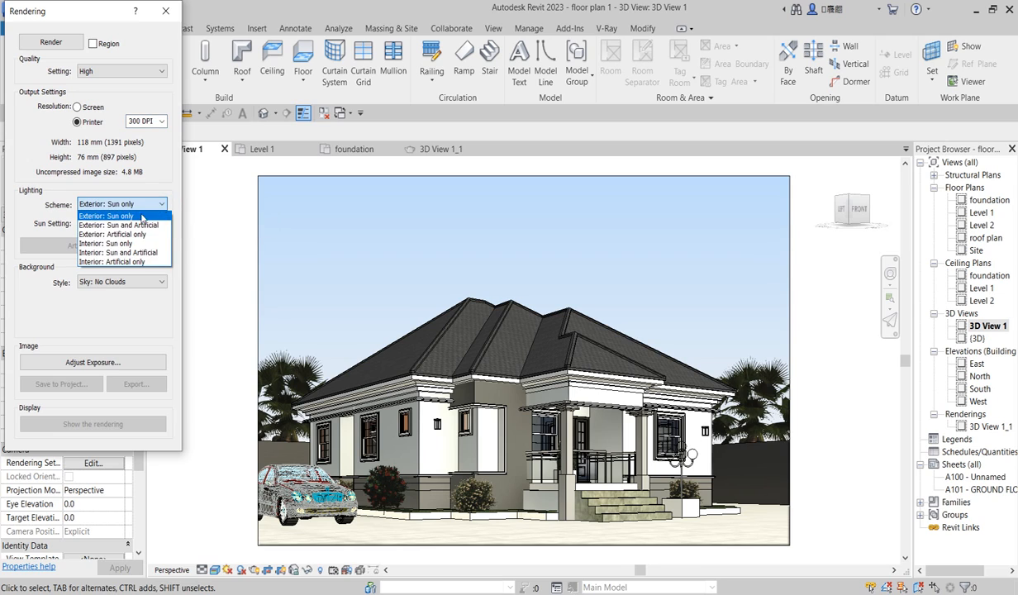
mouse_move(124, 225)
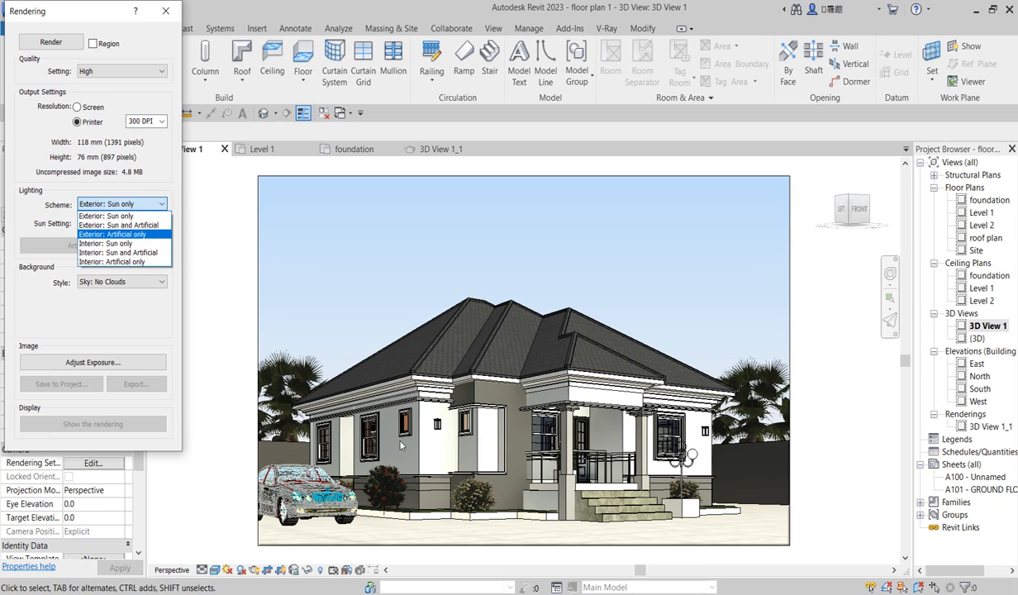
mouse_move(445, 420)
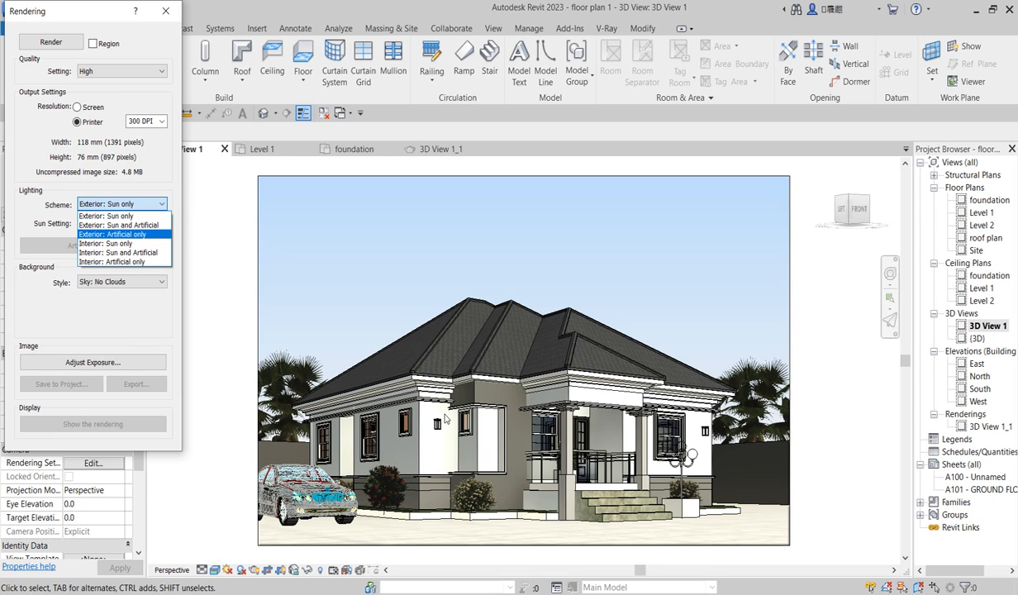
mouse_move(430, 433)
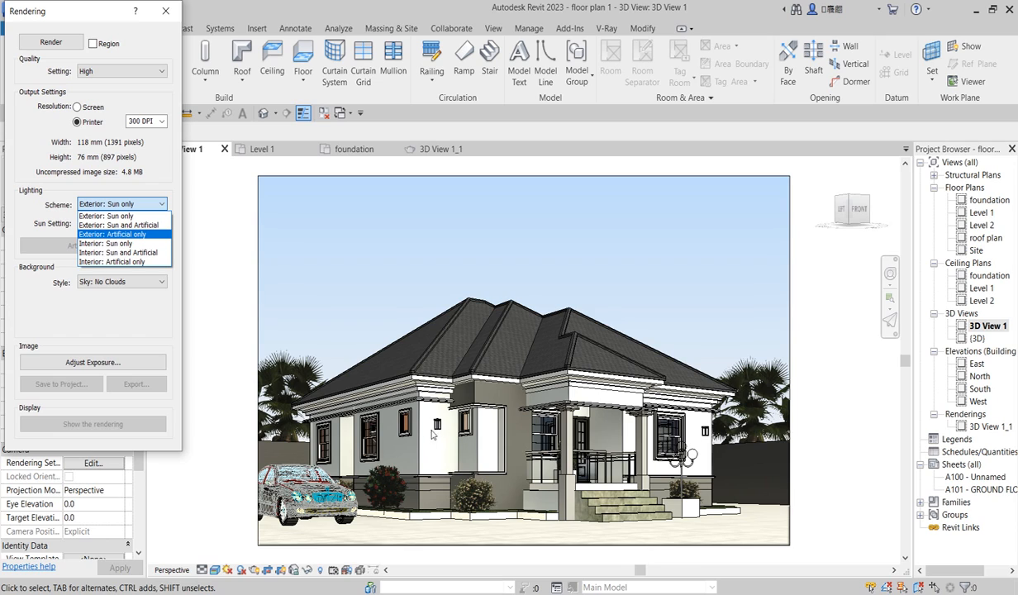
mouse_move(59, 271)
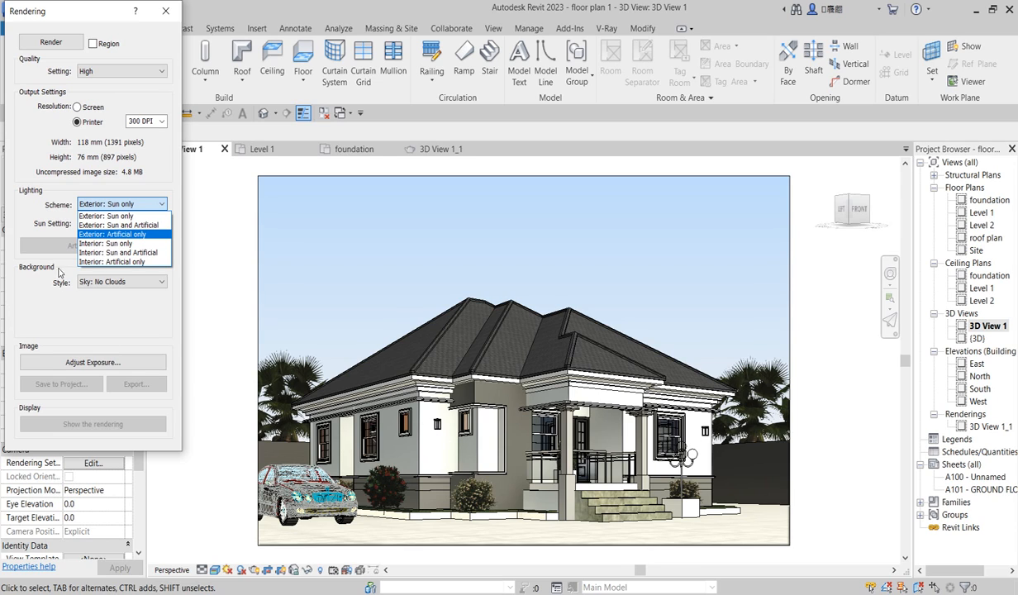
mouse_move(124, 224)
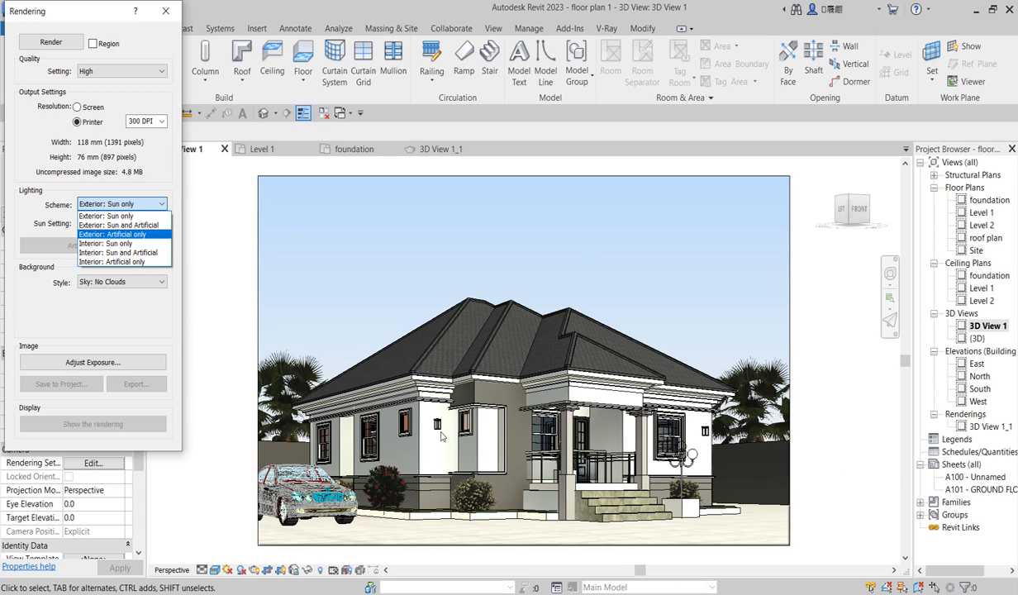
mouse_move(246, 223)
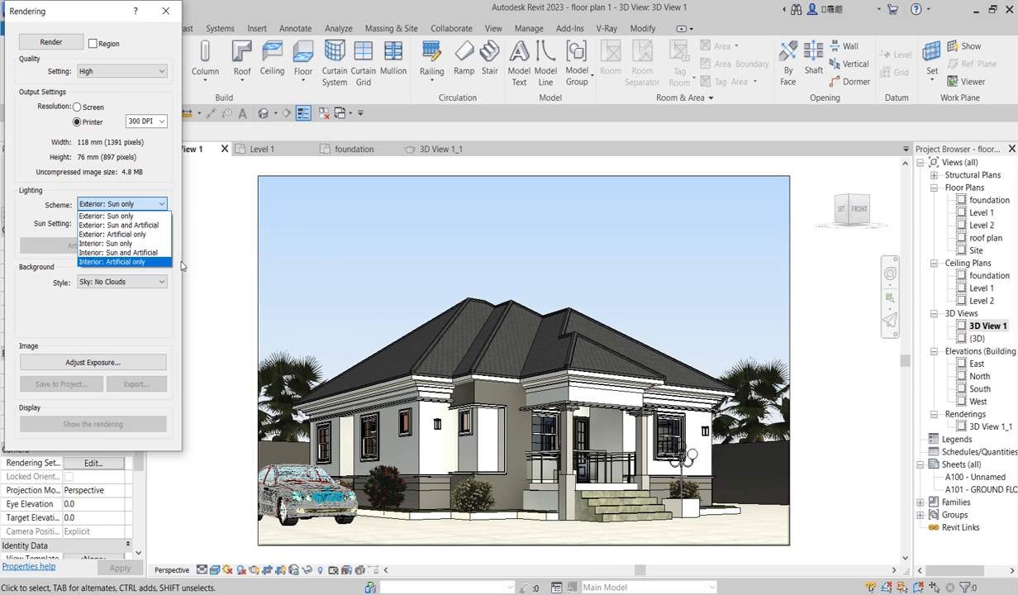
mouse_move(231, 304)
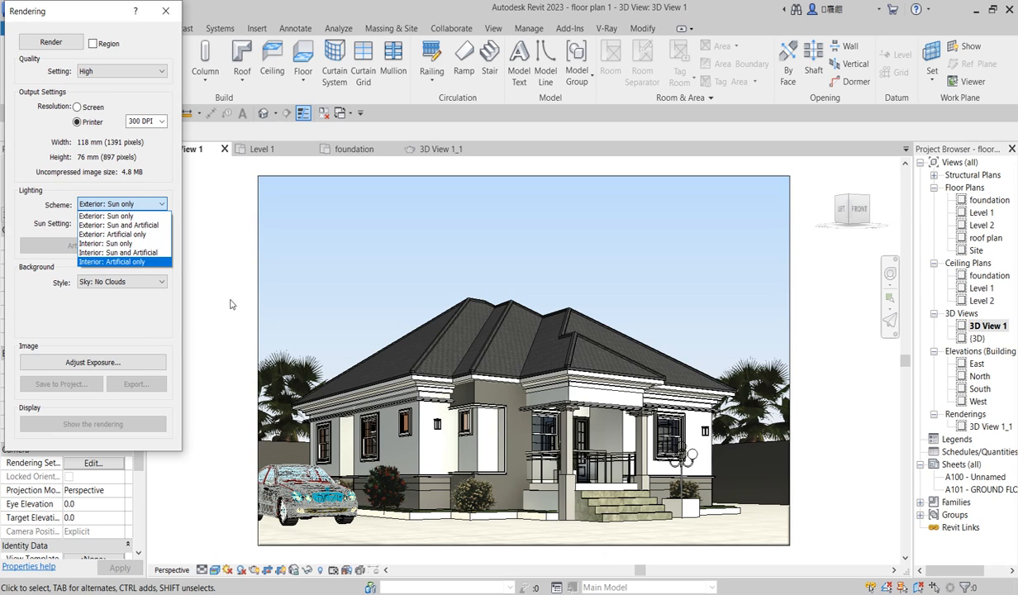
mouse_move(651, 459)
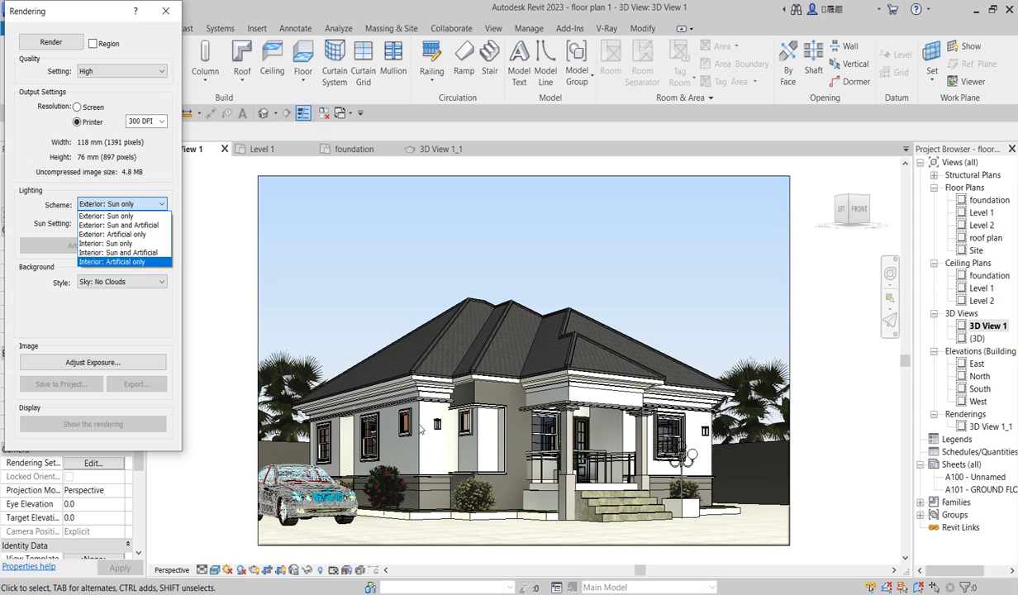
mouse_move(113, 309)
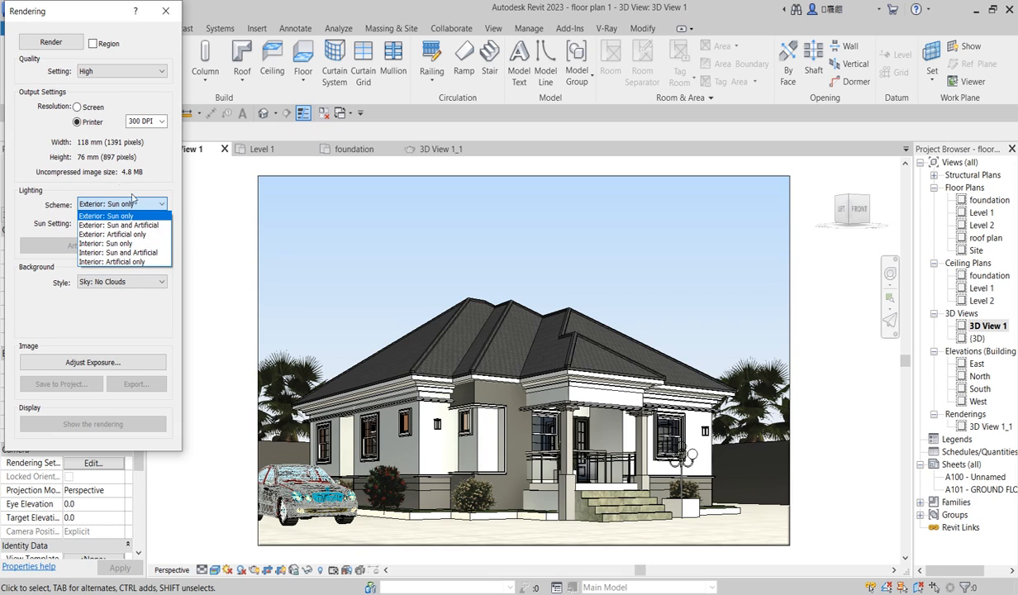
click(122, 215)
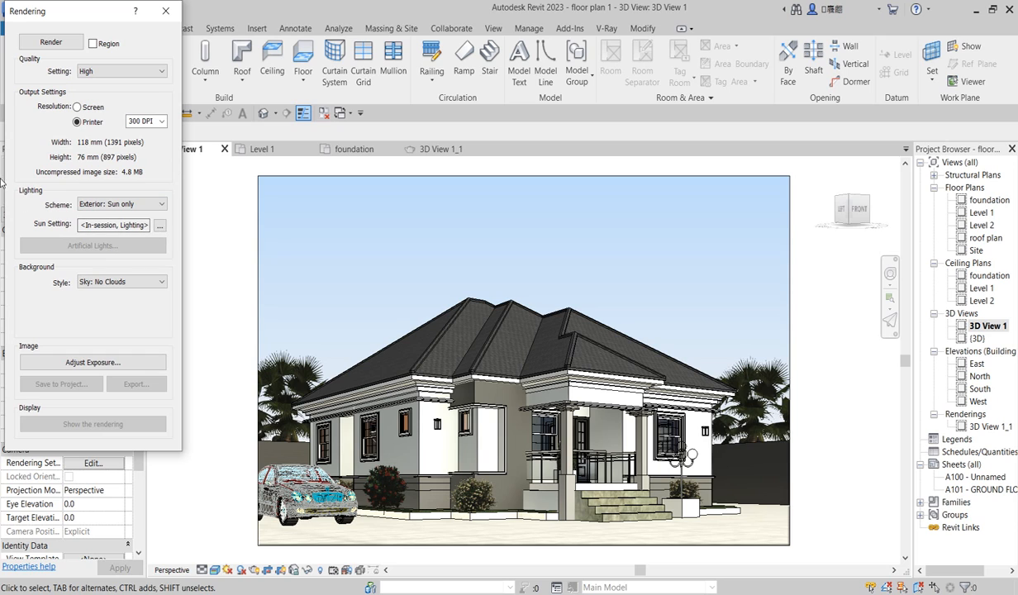
mouse_move(159, 225)
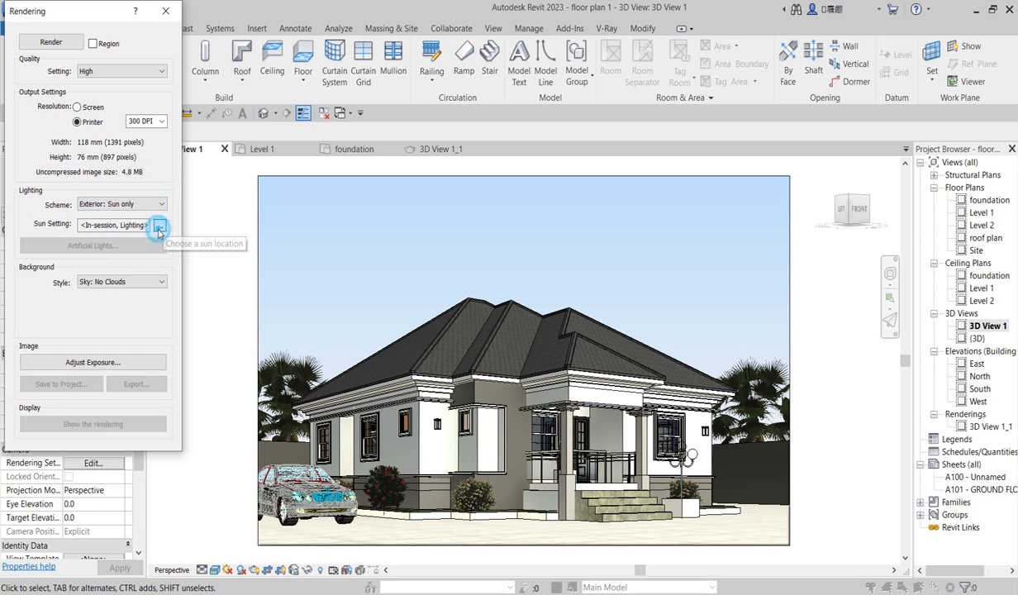
click(159, 225)
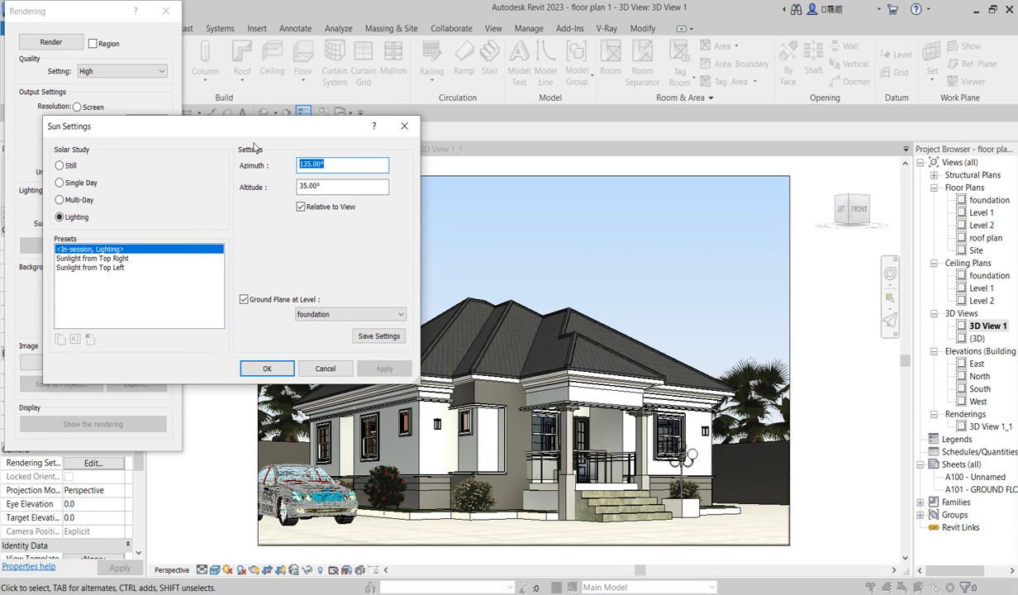
mouse_move(238, 258)
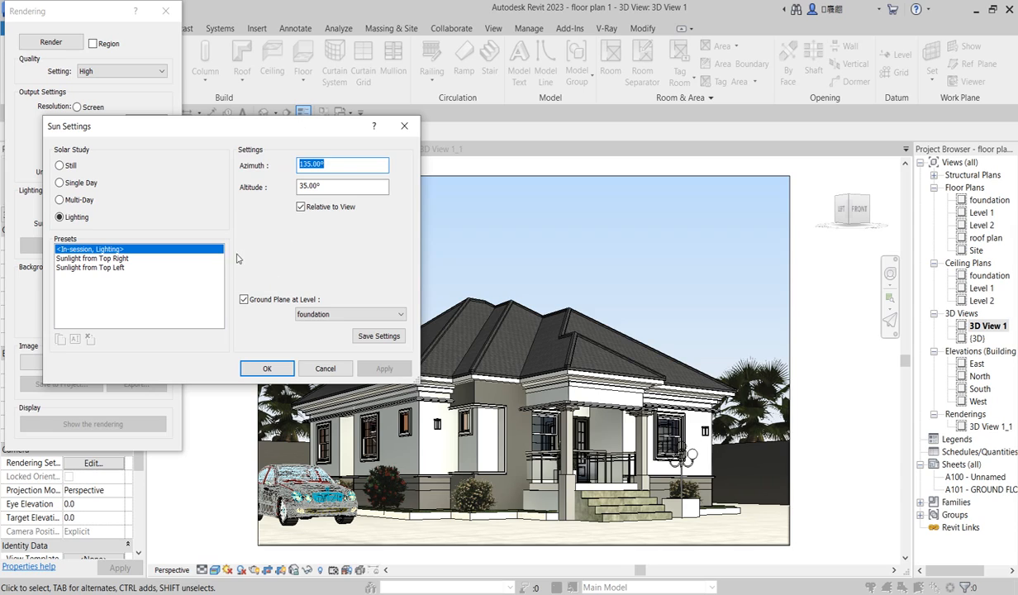
mouse_move(134, 267)
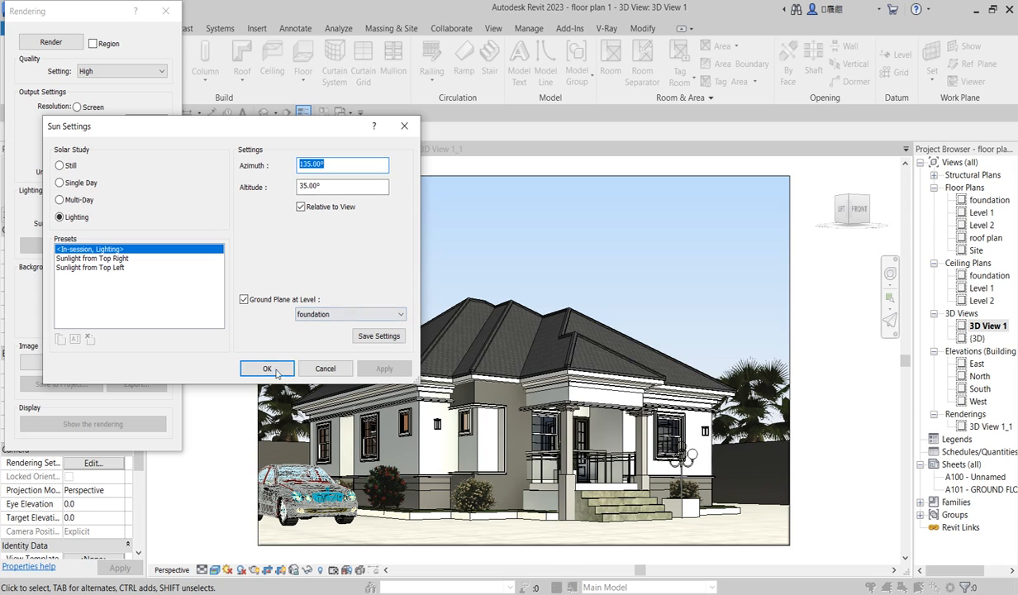
Confirm the Sun Settings with the lighting solar study unchanged.
click(267, 368)
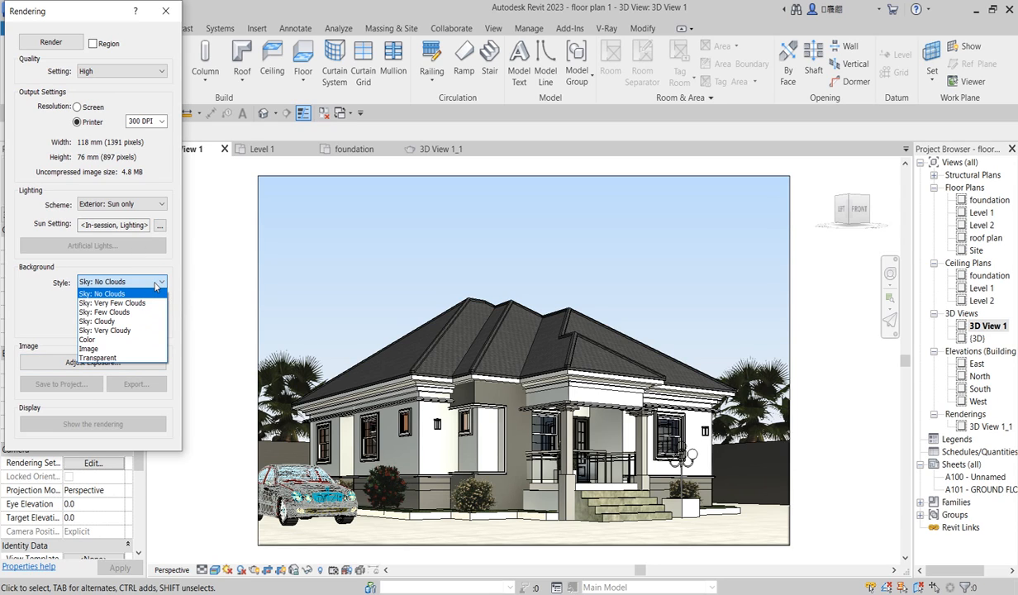
mouse_move(156, 288)
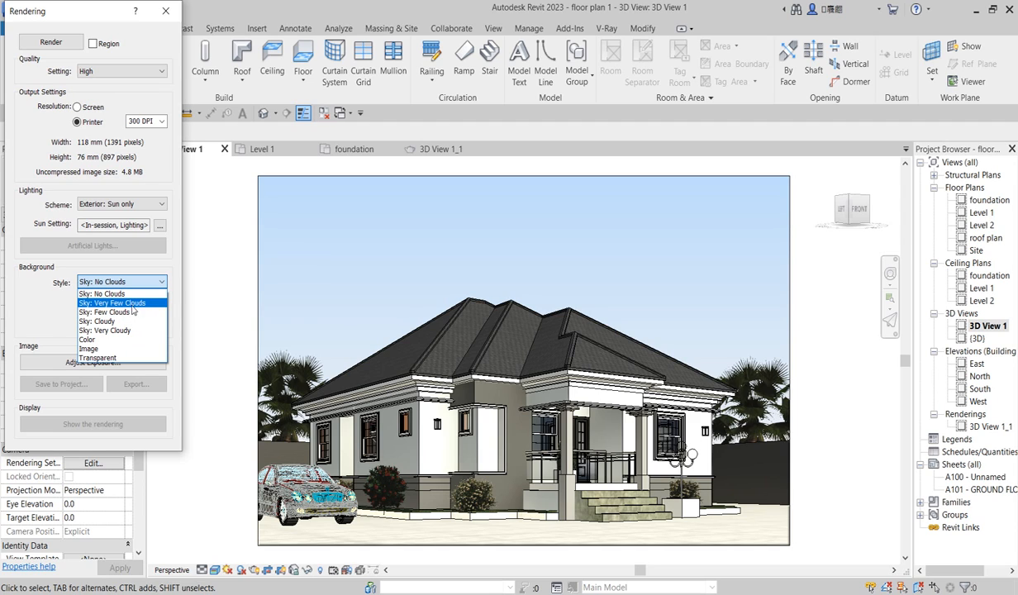
mouse_move(129, 312)
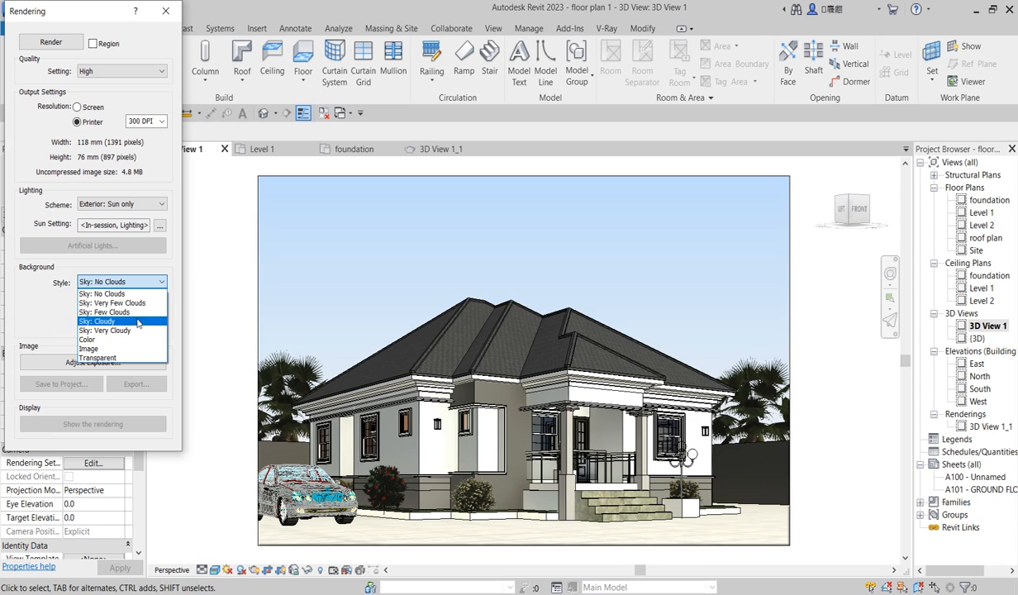
mouse_move(104, 311)
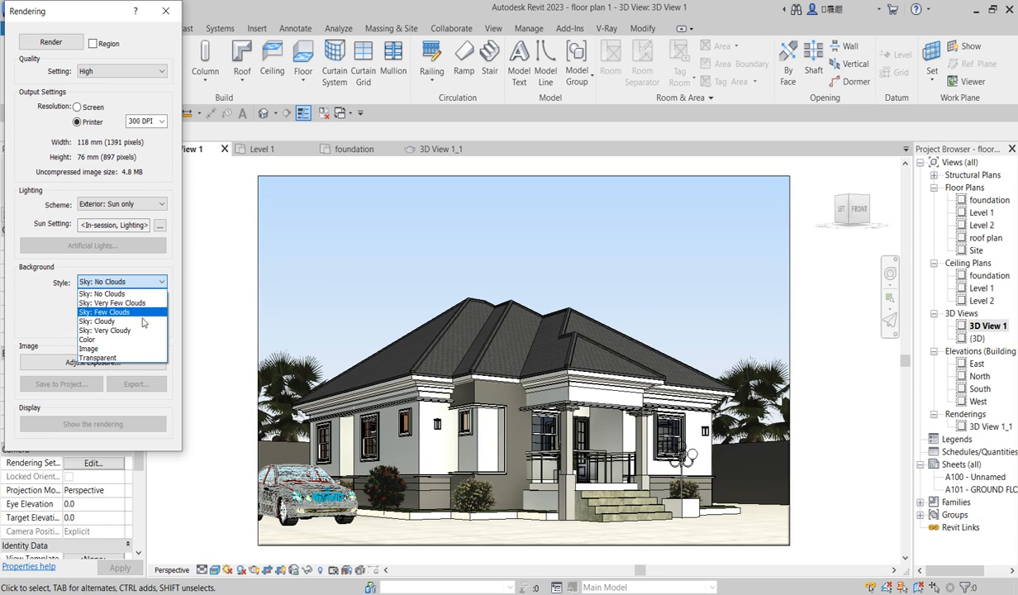
mouse_move(108, 321)
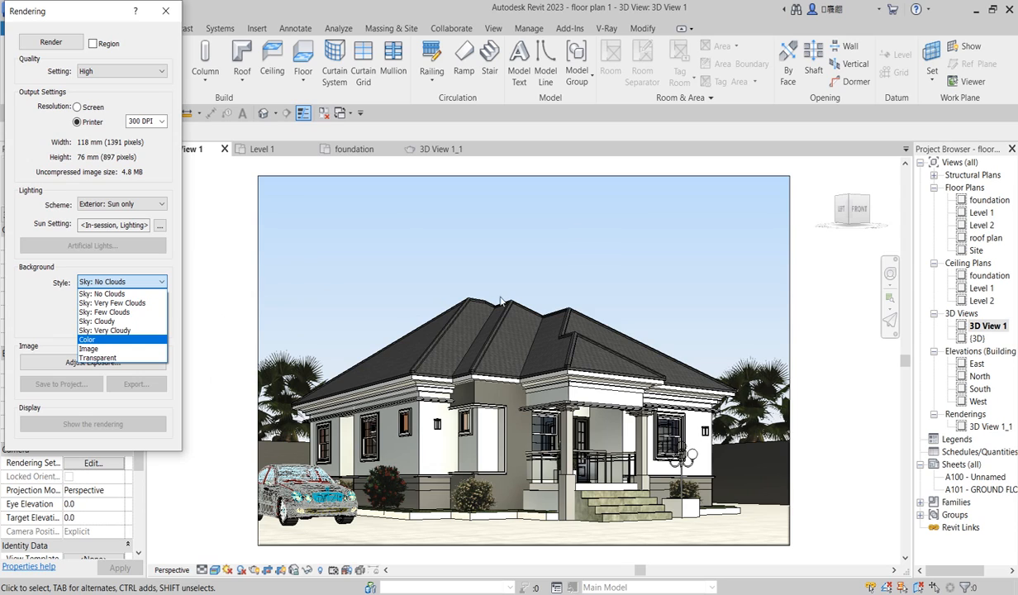
mouse_move(98, 321)
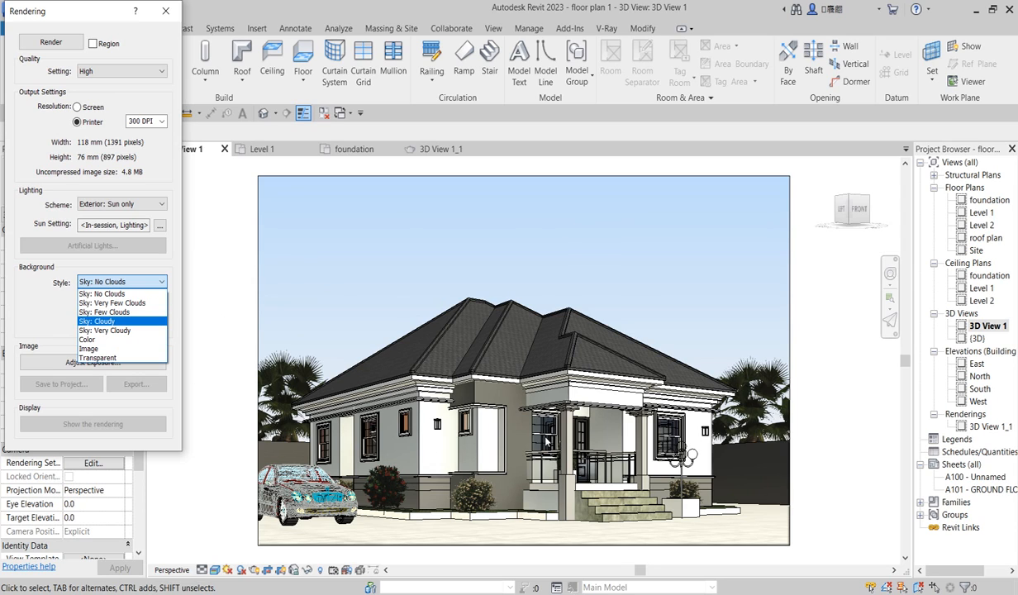
mouse_move(86, 339)
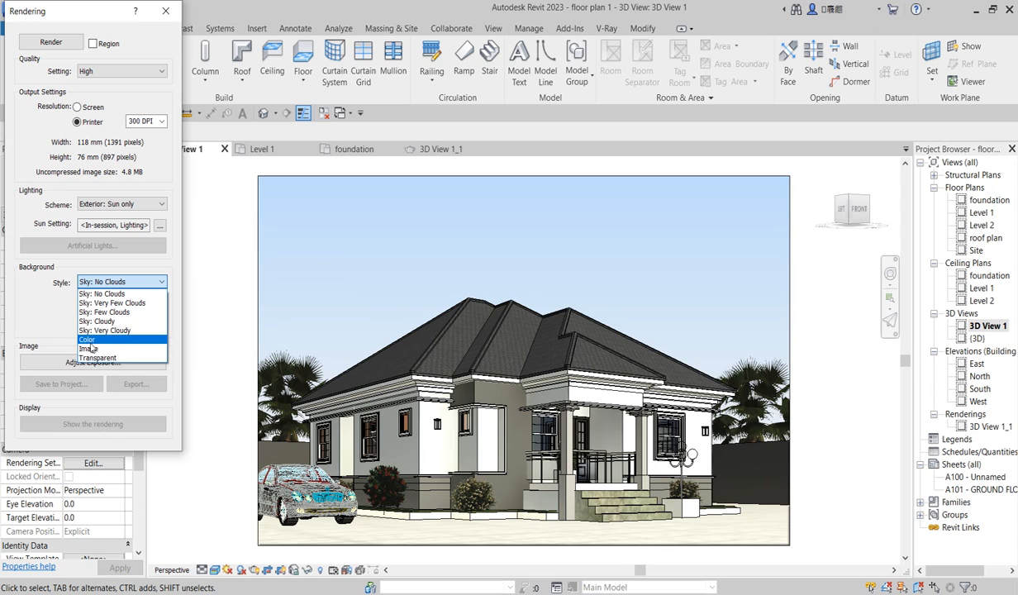
mouse_move(99, 357)
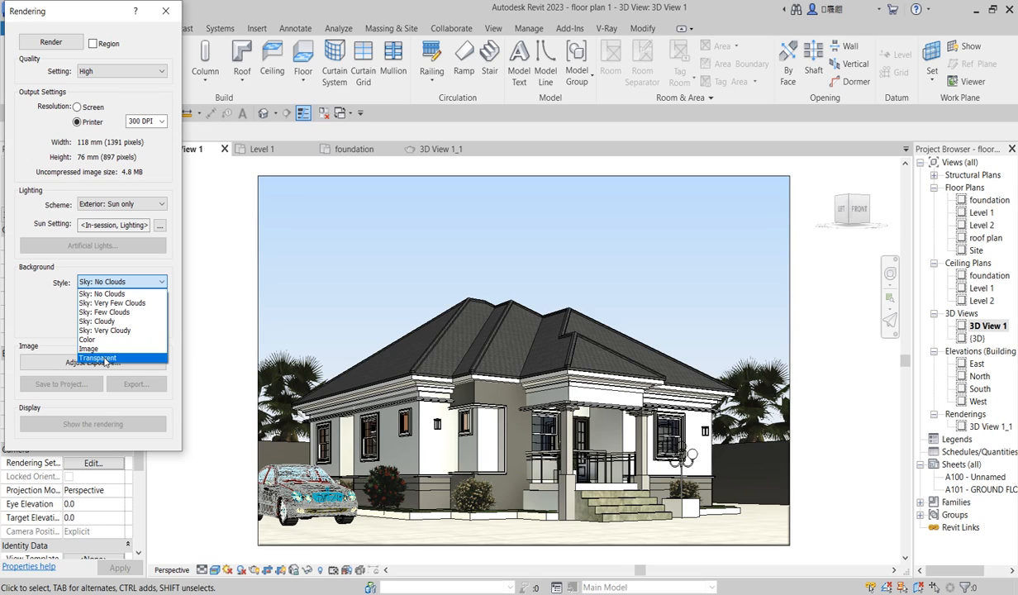
mouse_move(566, 274)
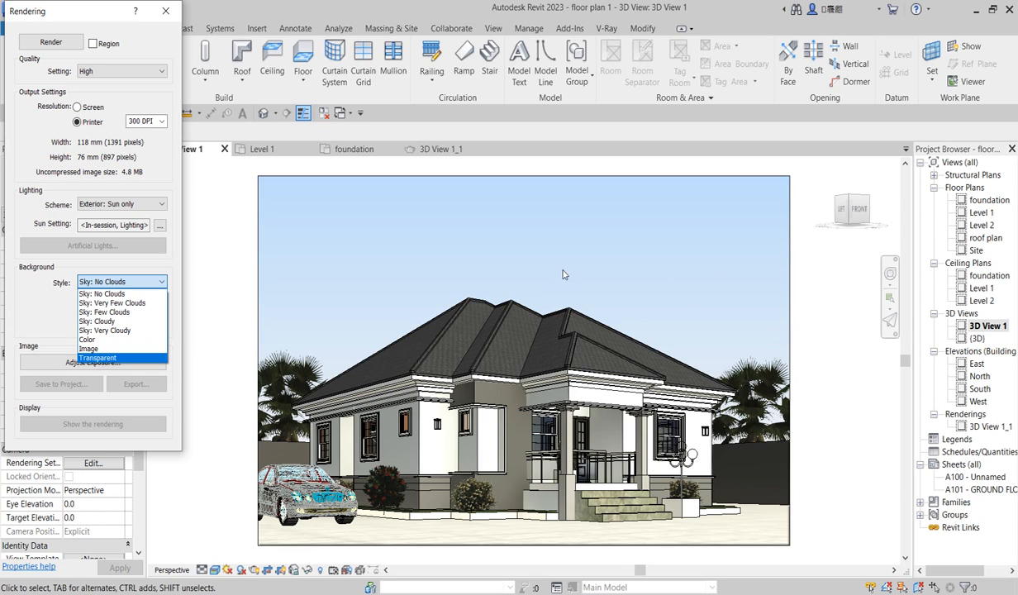
mouse_move(429, 486)
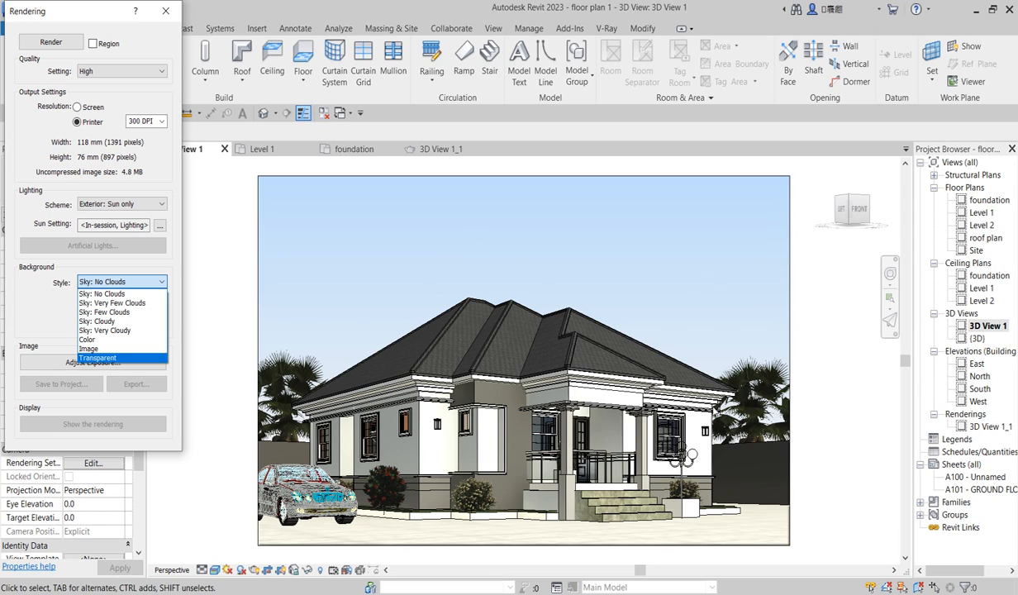
mouse_move(261, 271)
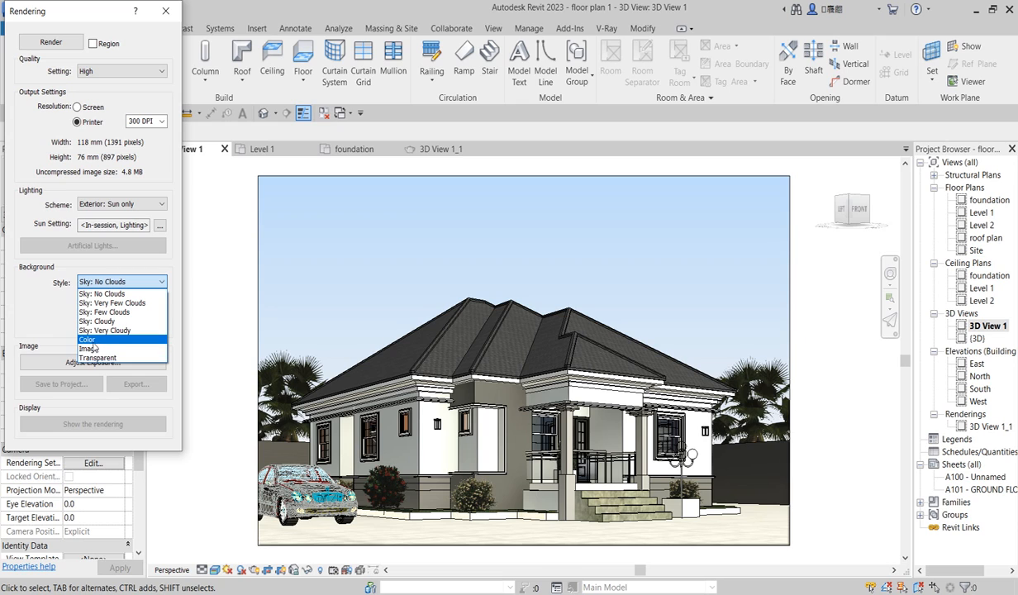
Make the render background a plain Color of pale blue RGB 242-249-255.
click(86, 339)
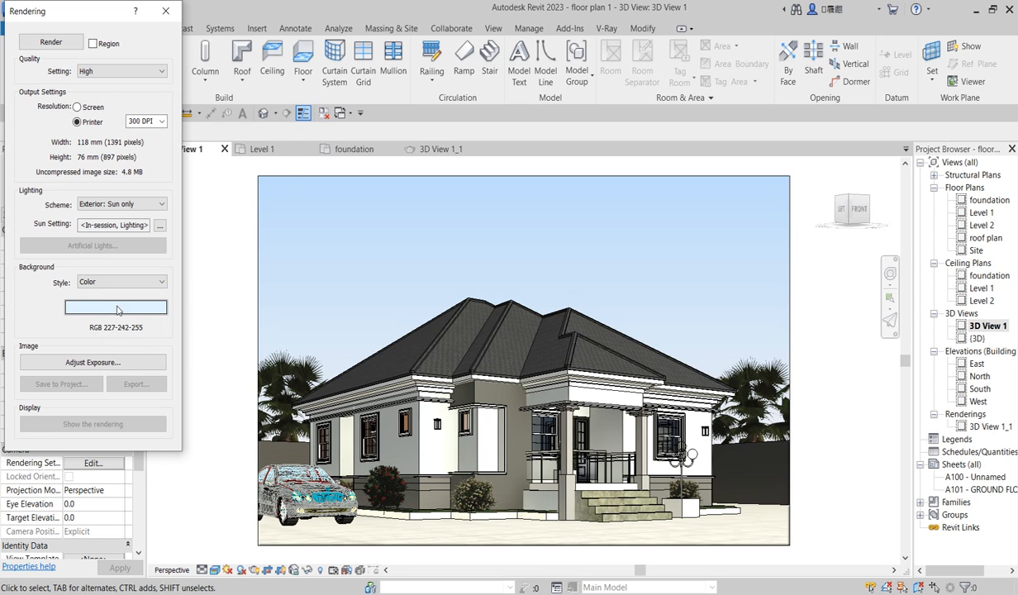
click(116, 306)
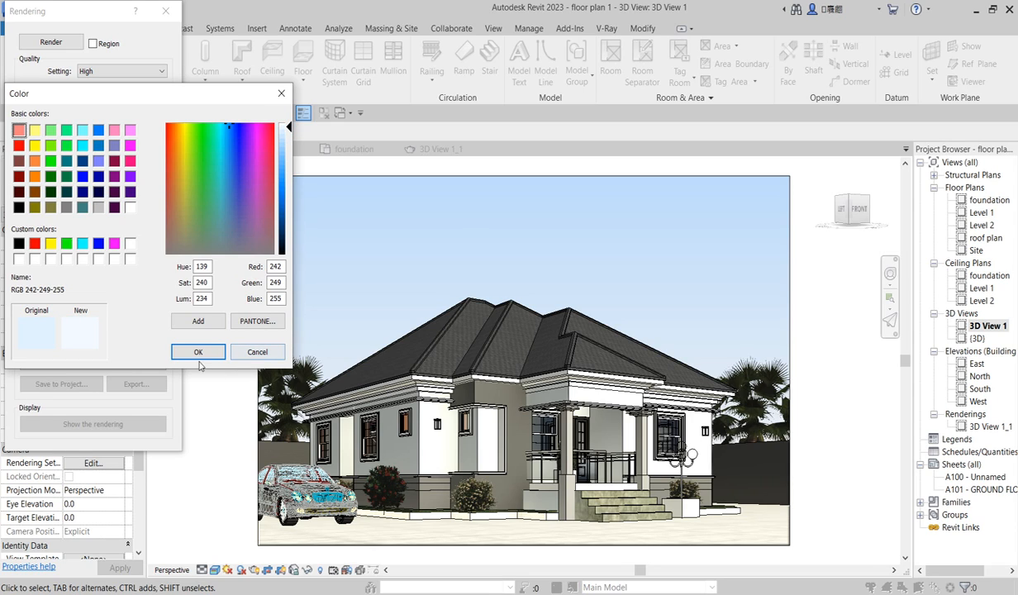
click(198, 350)
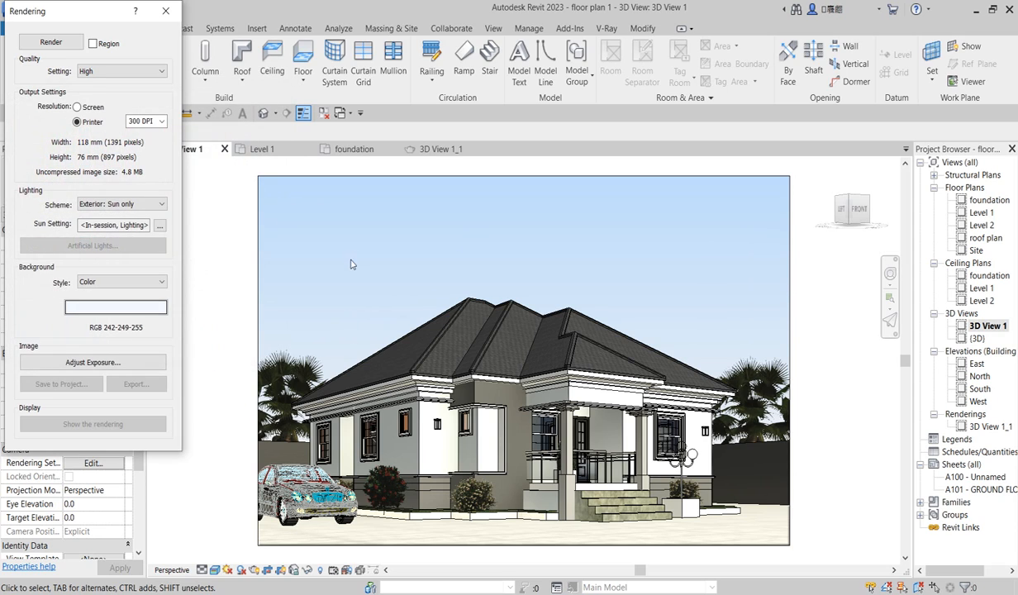
mouse_move(245, 420)
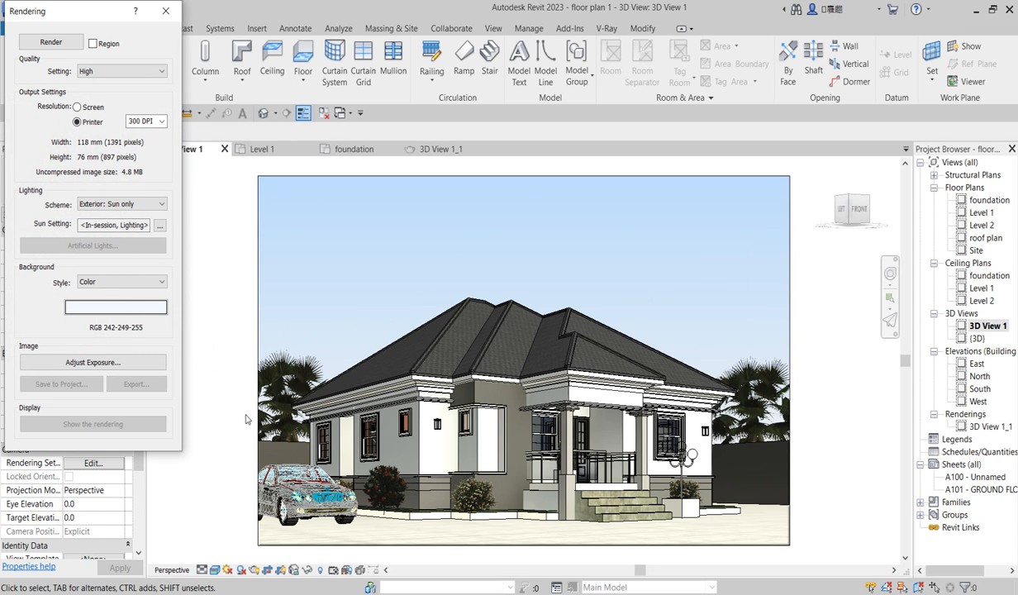
mouse_move(562, 452)
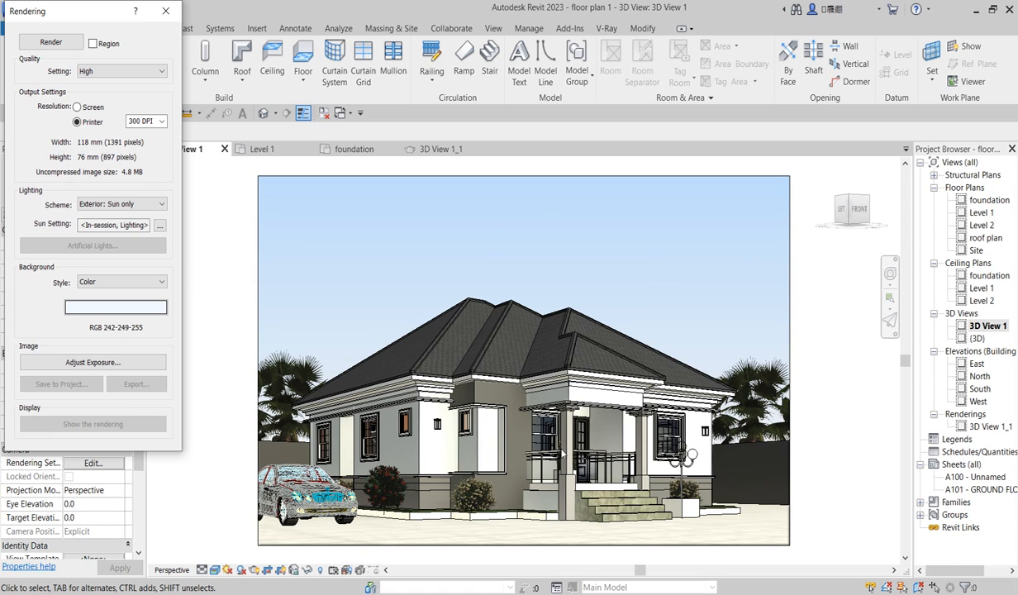
mouse_move(92, 362)
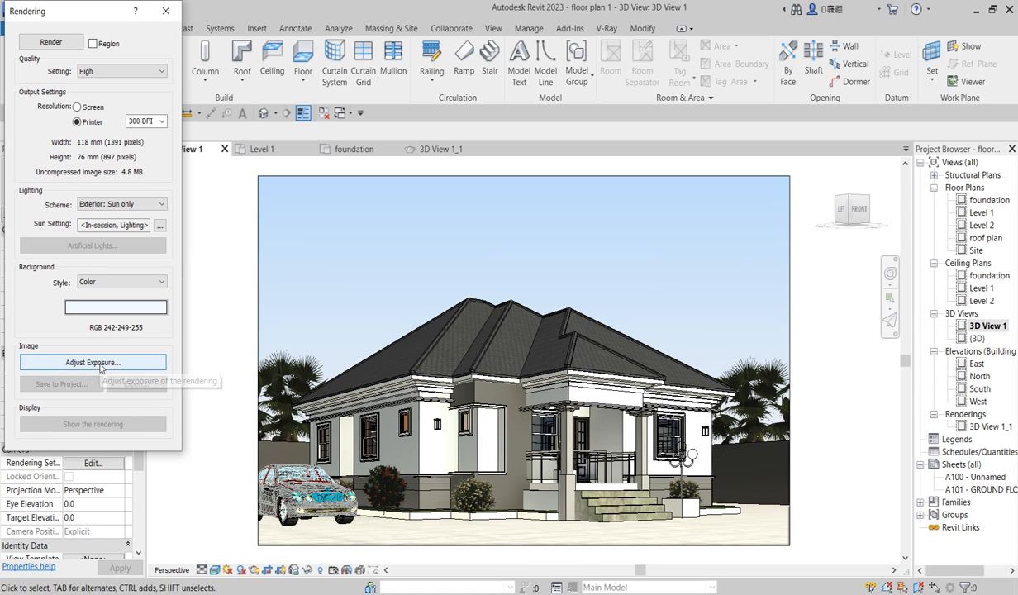
Review Exposure Control (highlights 0.25, saturation 1.00, white point 6500) and accept unchanged.
click(93, 362)
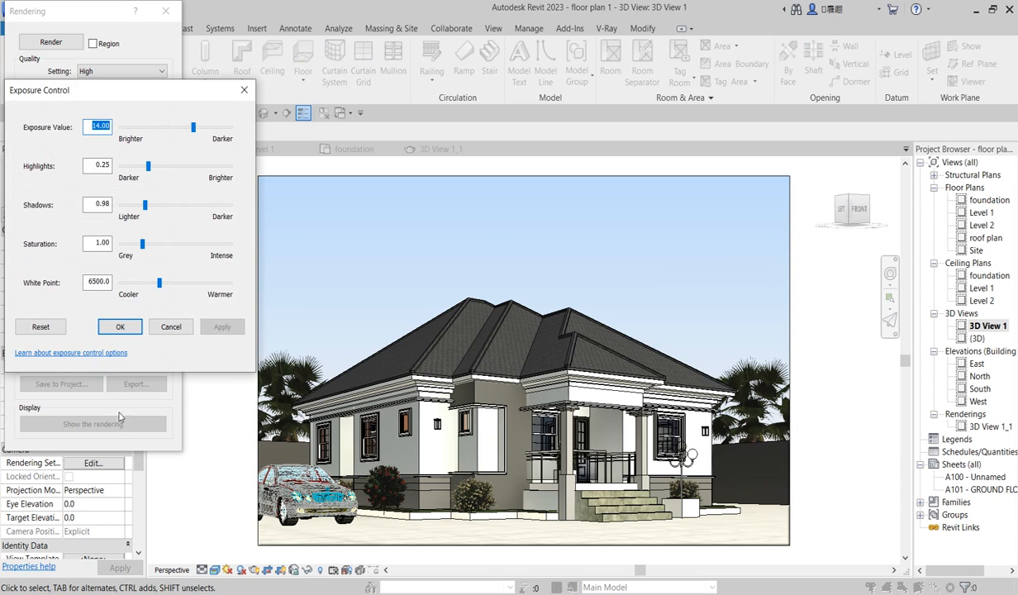
mouse_move(138, 152)
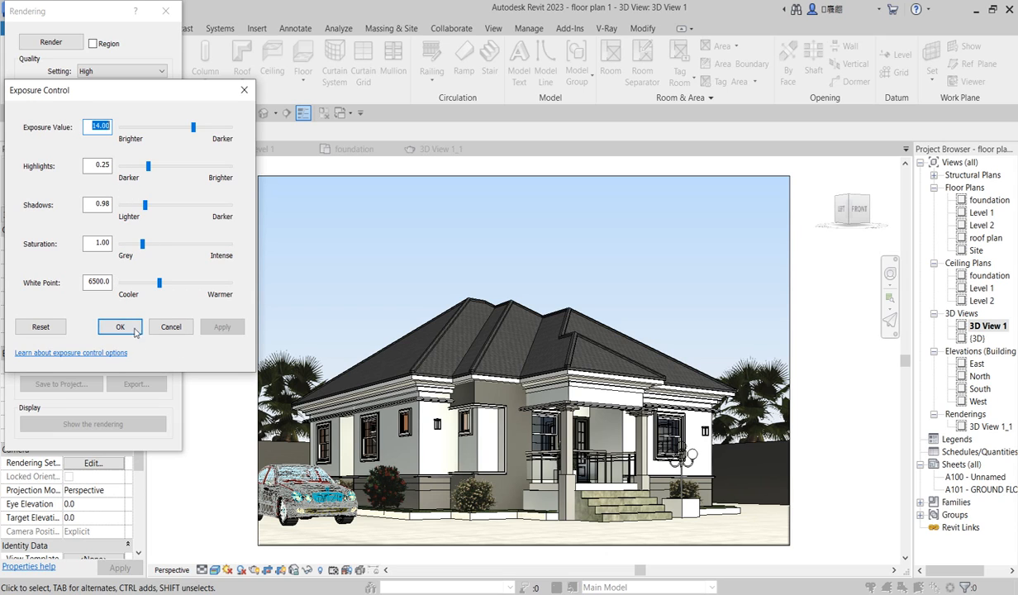
click(119, 327)
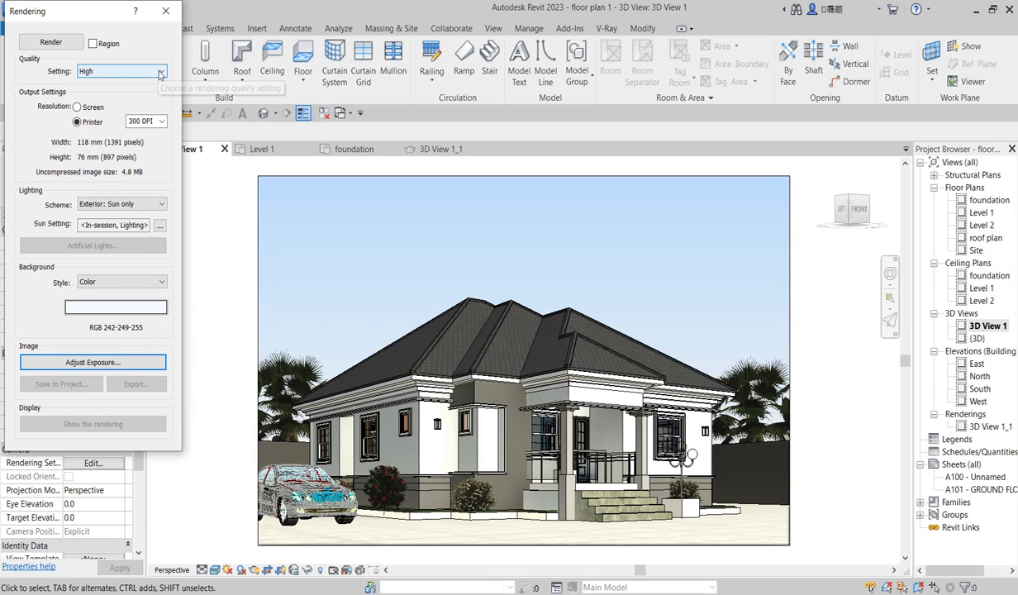
mouse_move(49, 43)
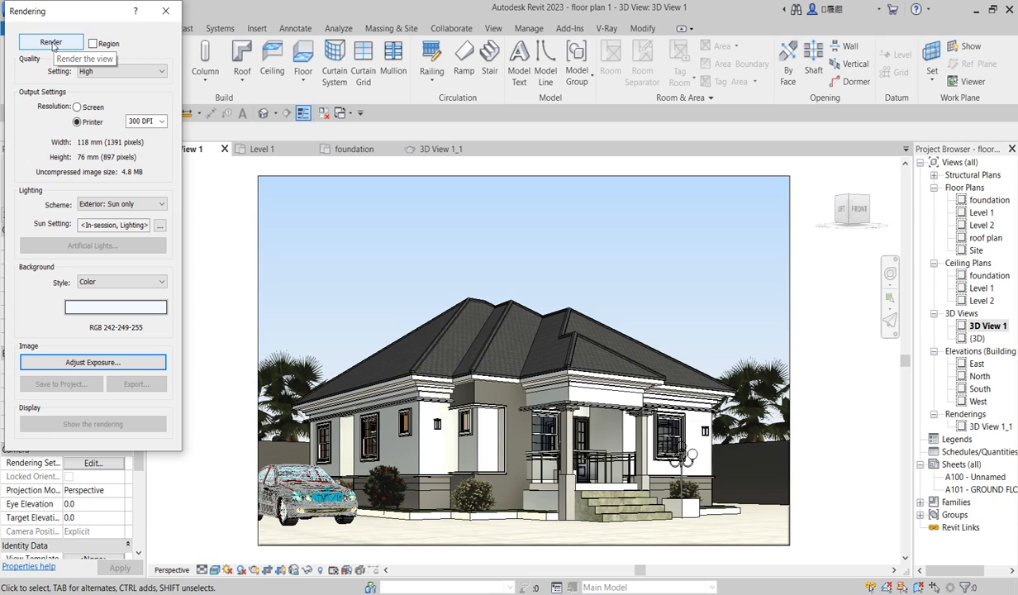
mouse_move(52, 106)
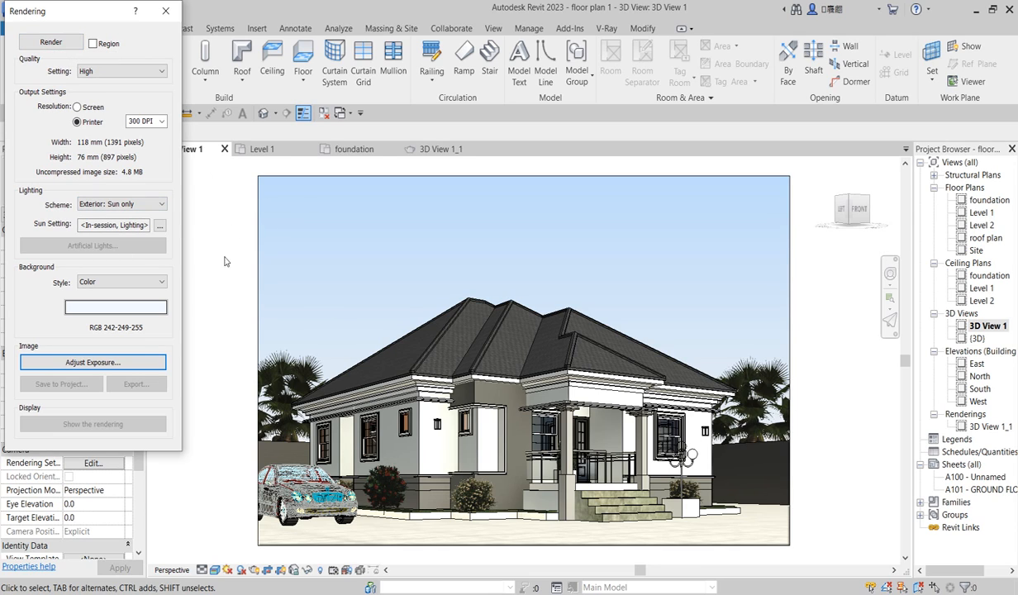
mouse_move(372, 349)
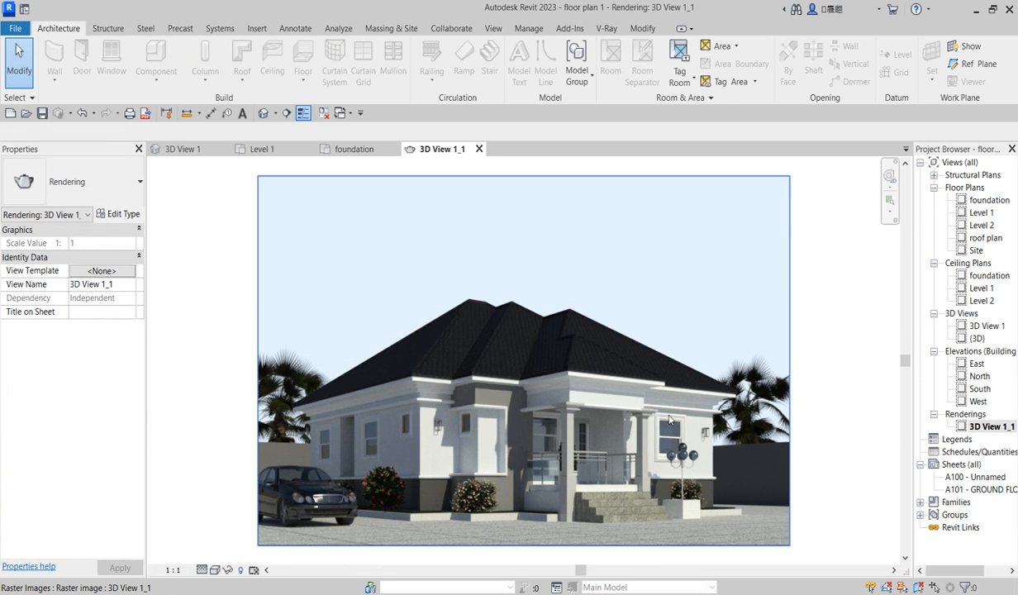
mouse_move(794, 333)
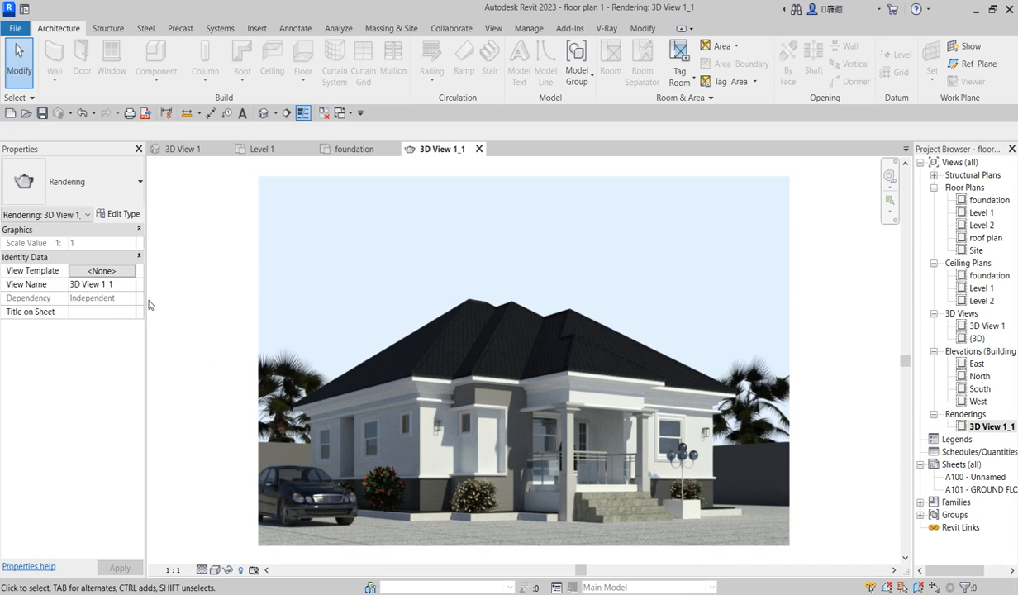
mouse_move(829, 448)
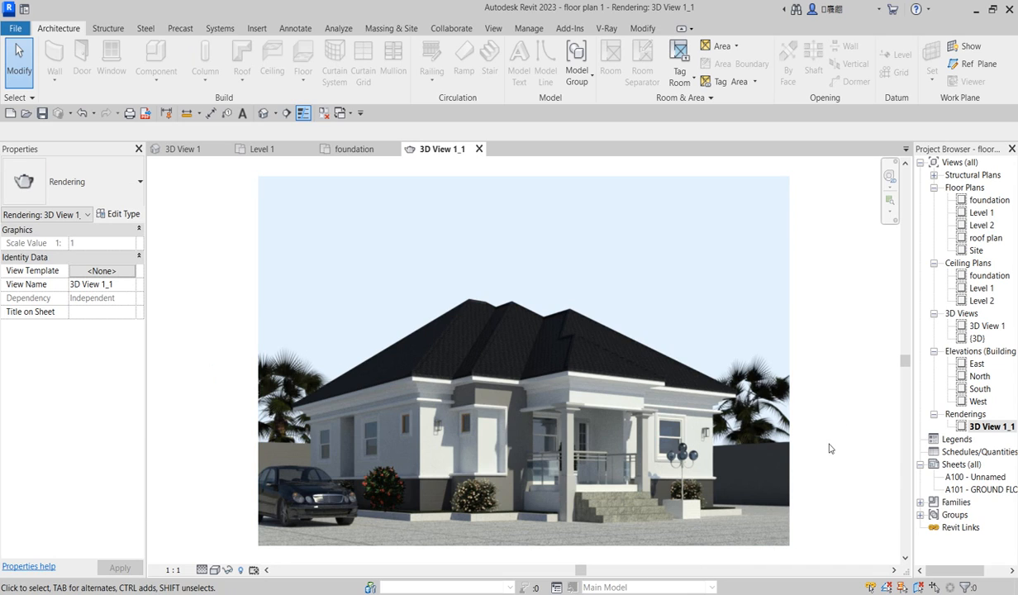
Render the house exterior, producing the Rendering: 3D View 1_1 image view.
click(373, 504)
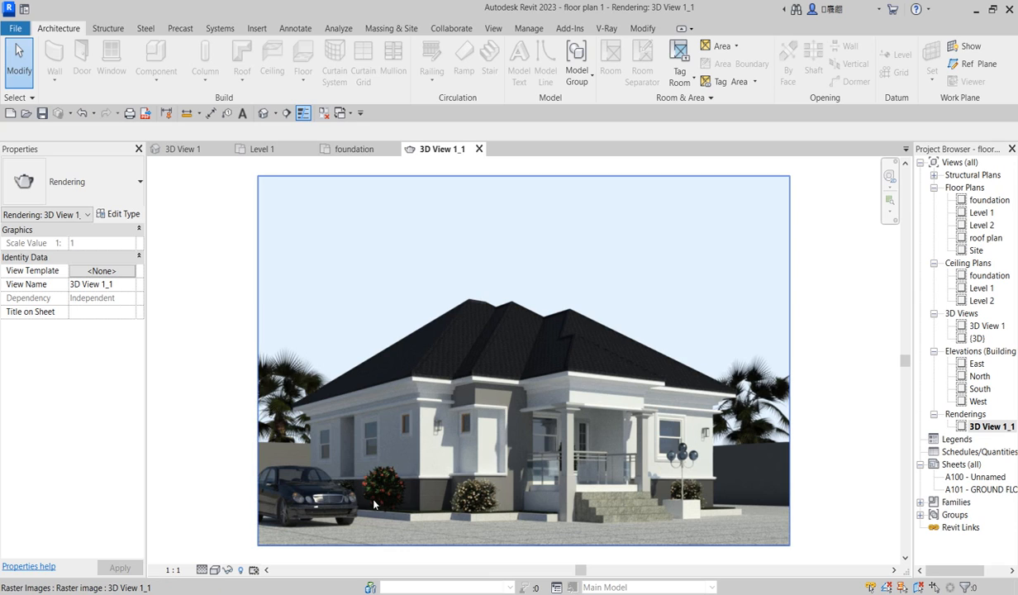
mouse_move(562, 408)
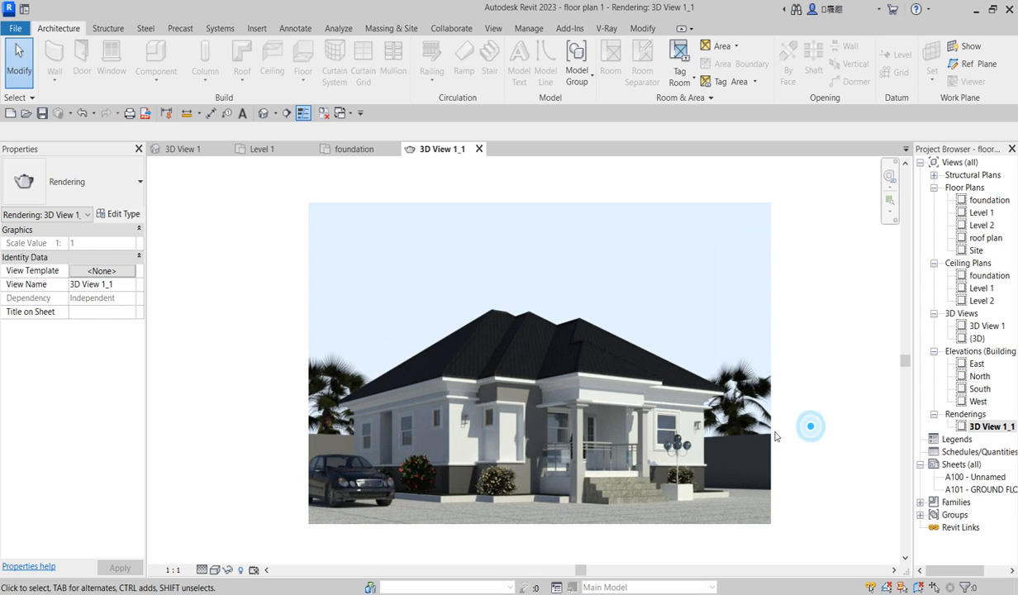
click(504, 421)
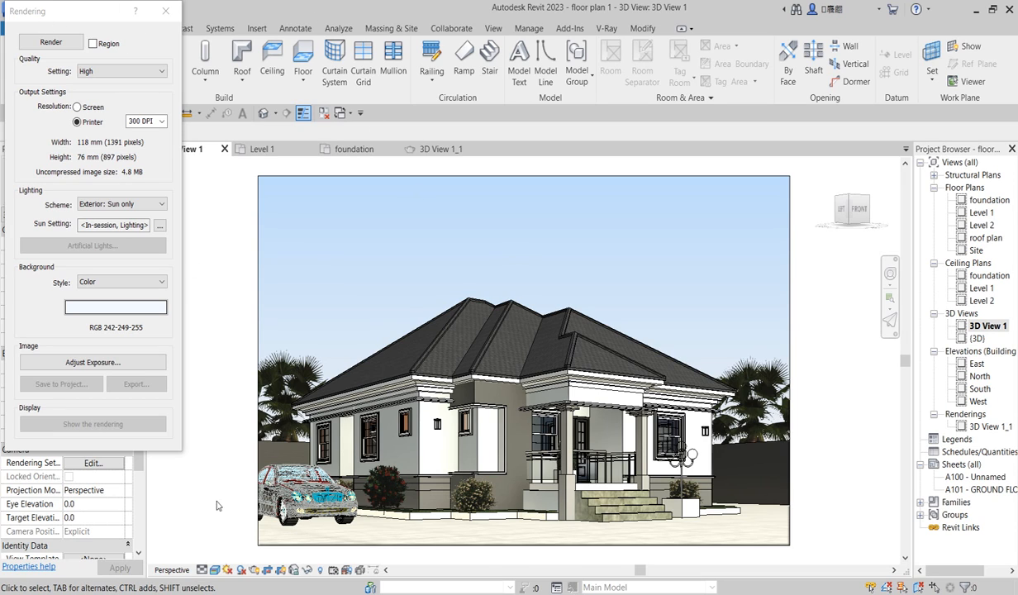
mouse_move(254, 569)
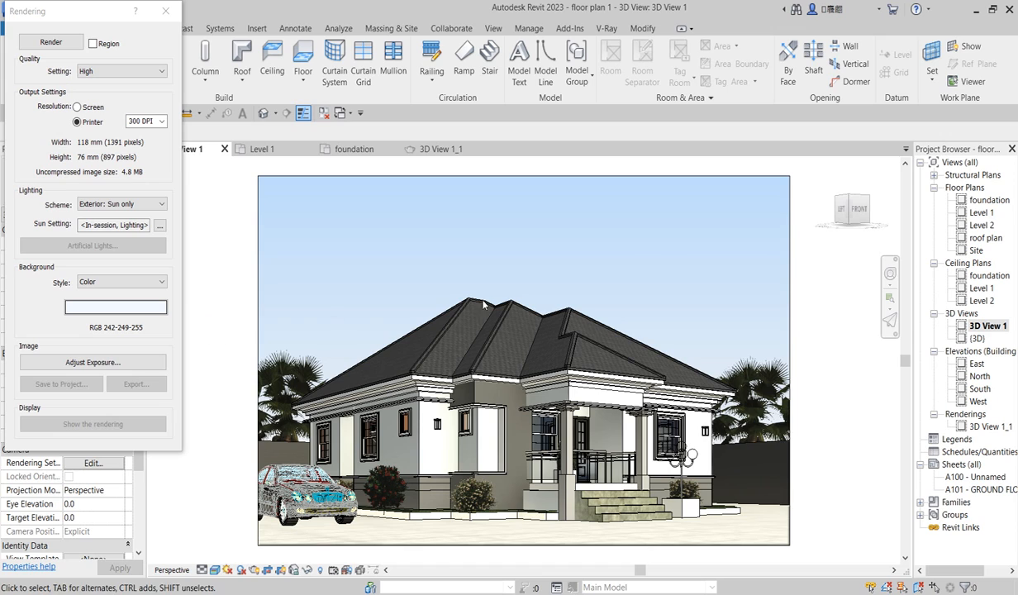
mouse_move(582, 337)
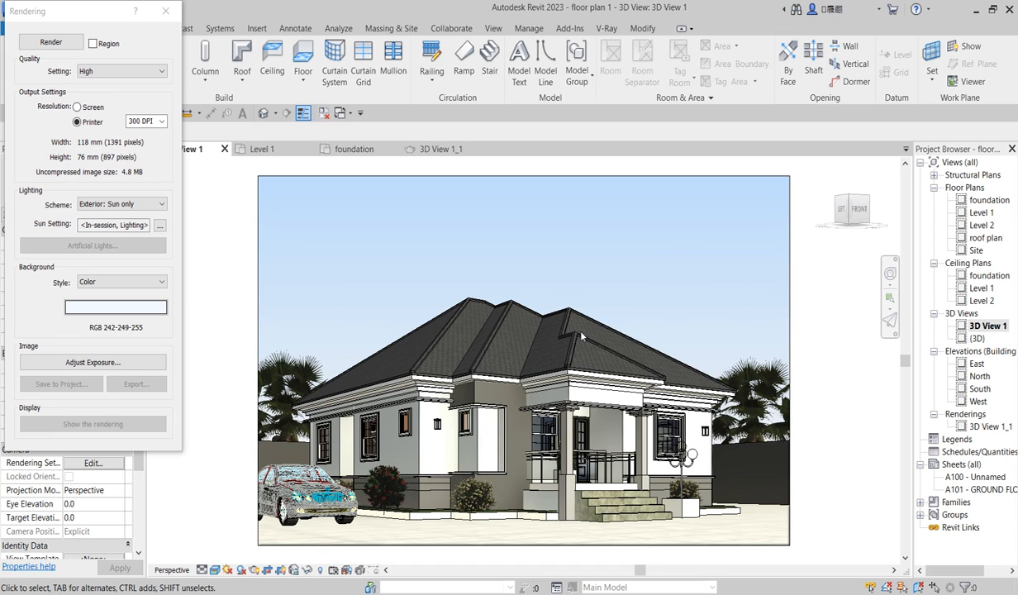
mouse_move(204, 314)
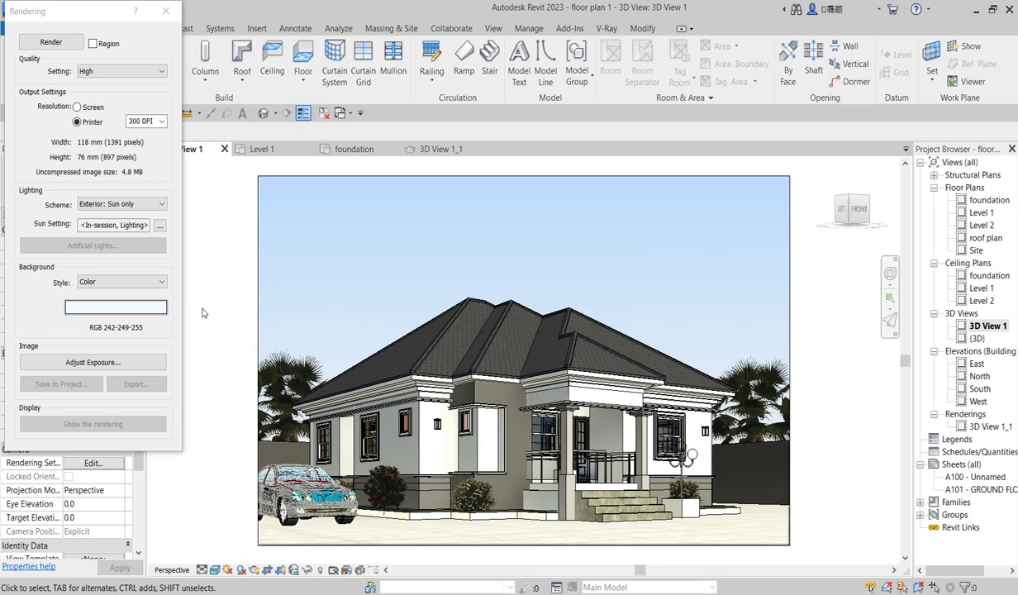
mouse_move(244, 449)
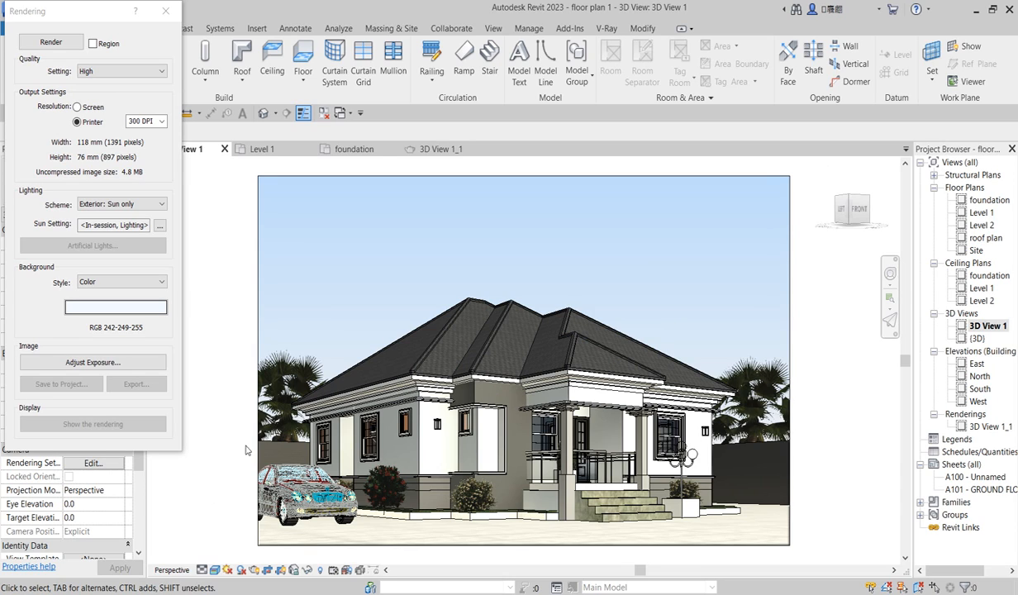